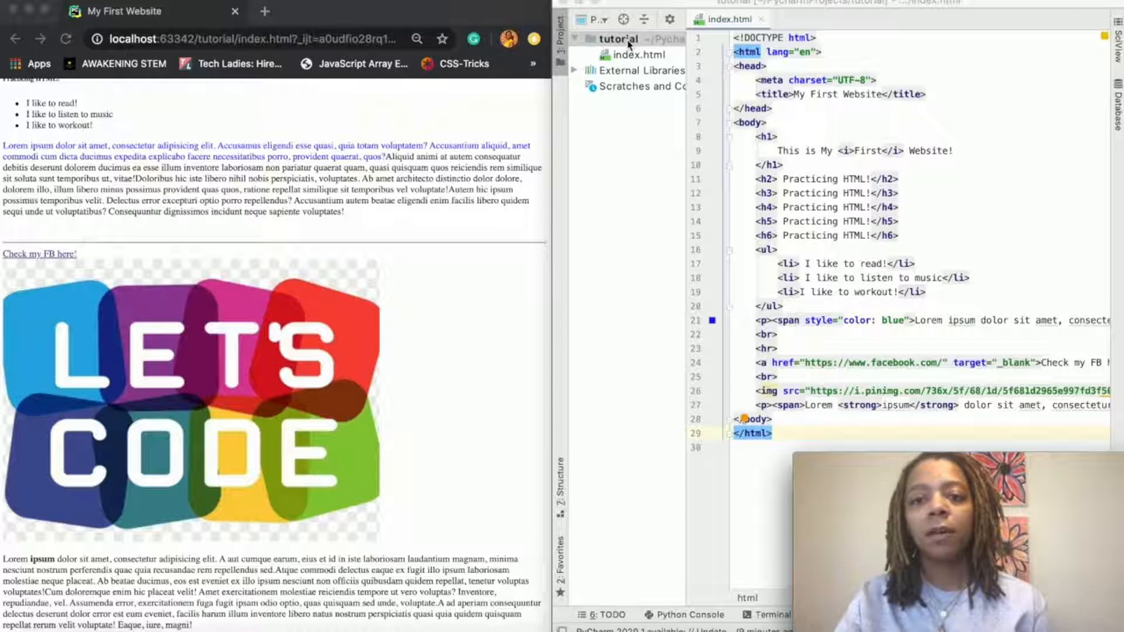
Step: Create a new CSS stylesheet named 'style' in the tutorial project folder
right_click(617, 38)
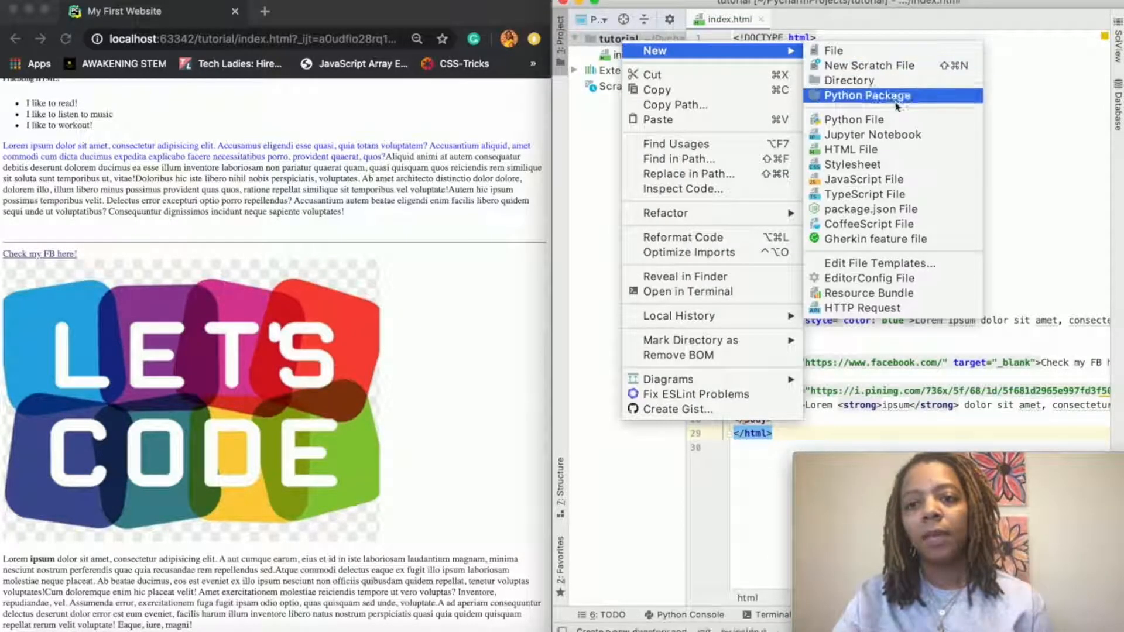
mouse_move(853, 164)
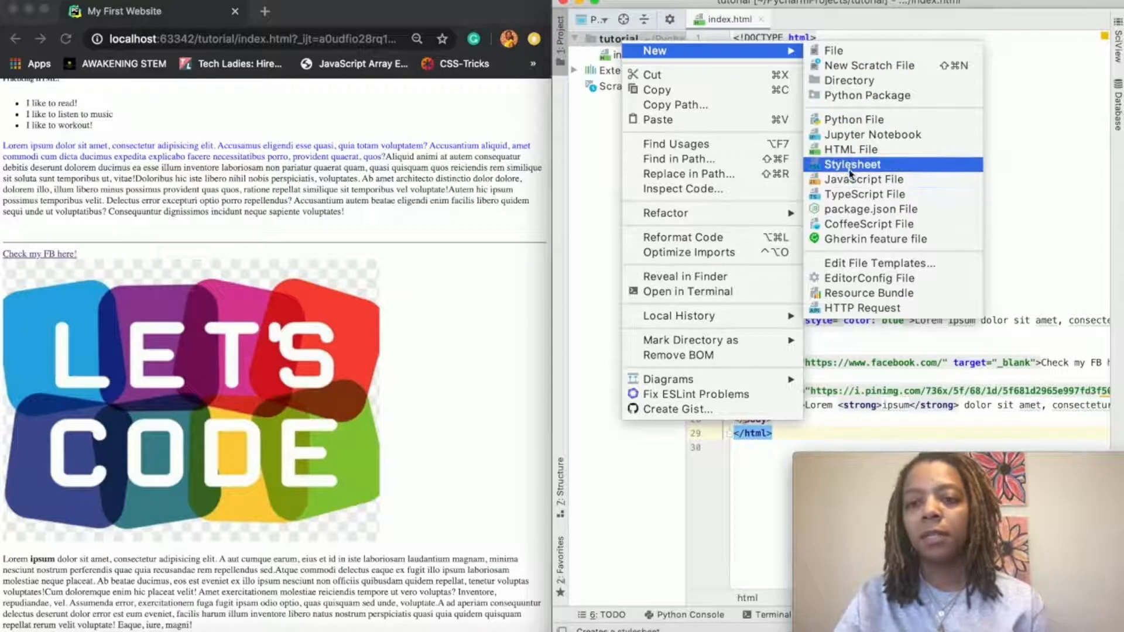
left_click(850, 164)
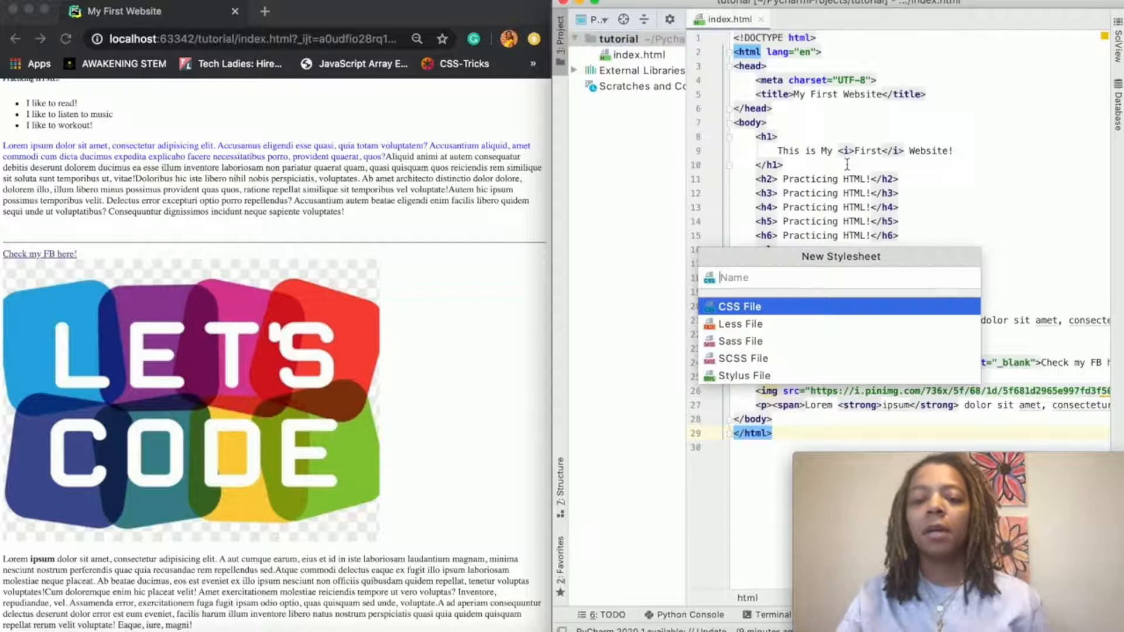
type("sty")
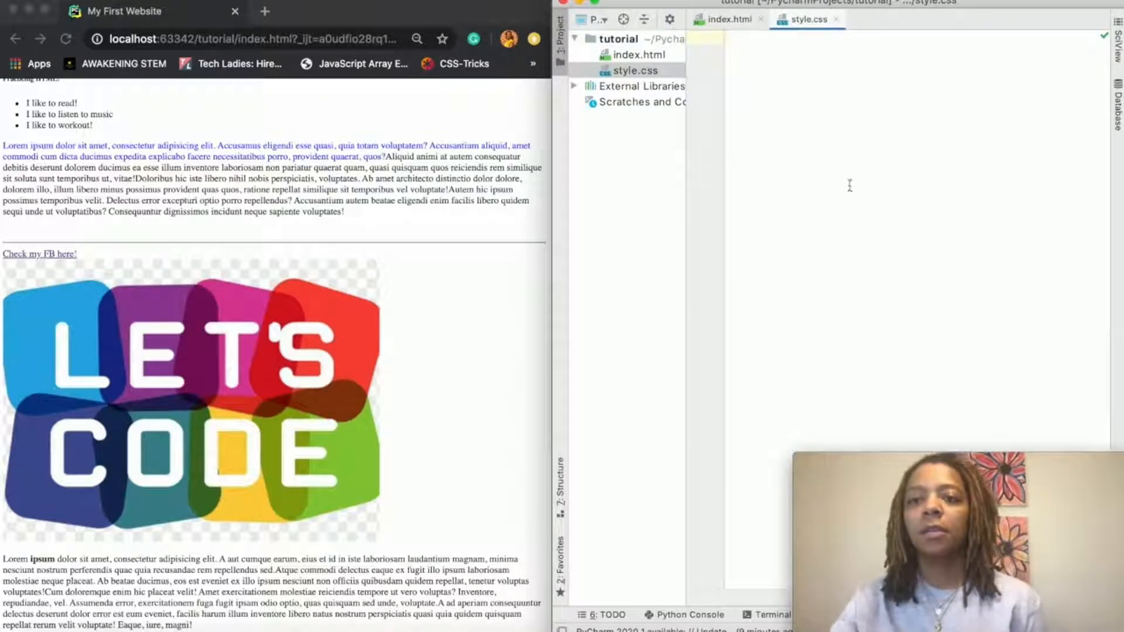
mouse_move(703, 119)
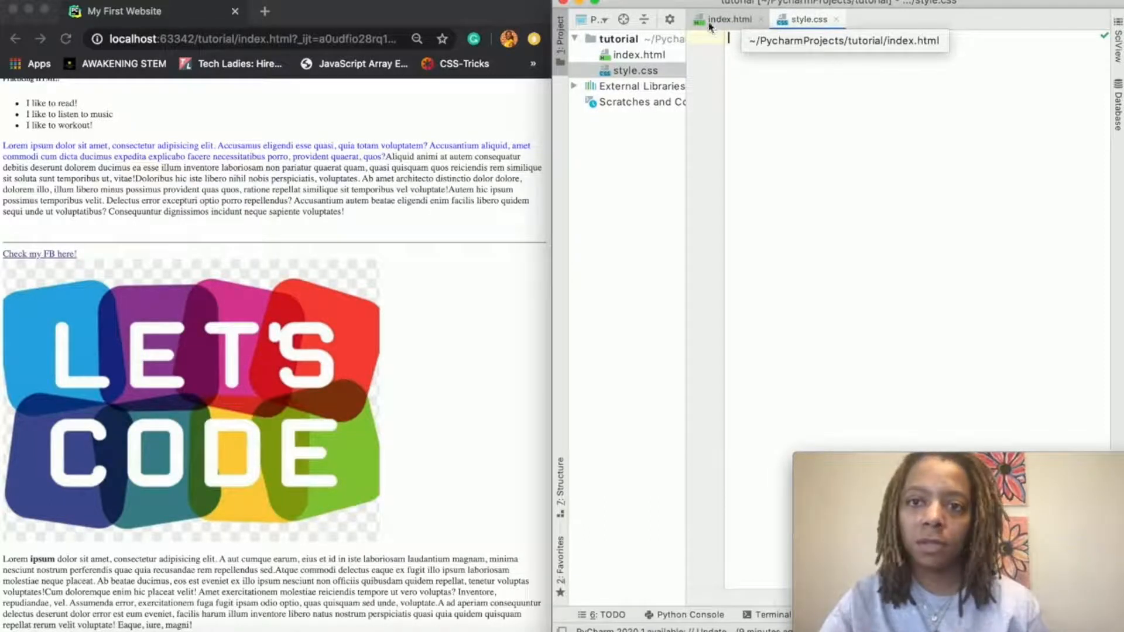
Step: Return to index.html and add a blank line after the charset meta tag
left_click(728, 19)
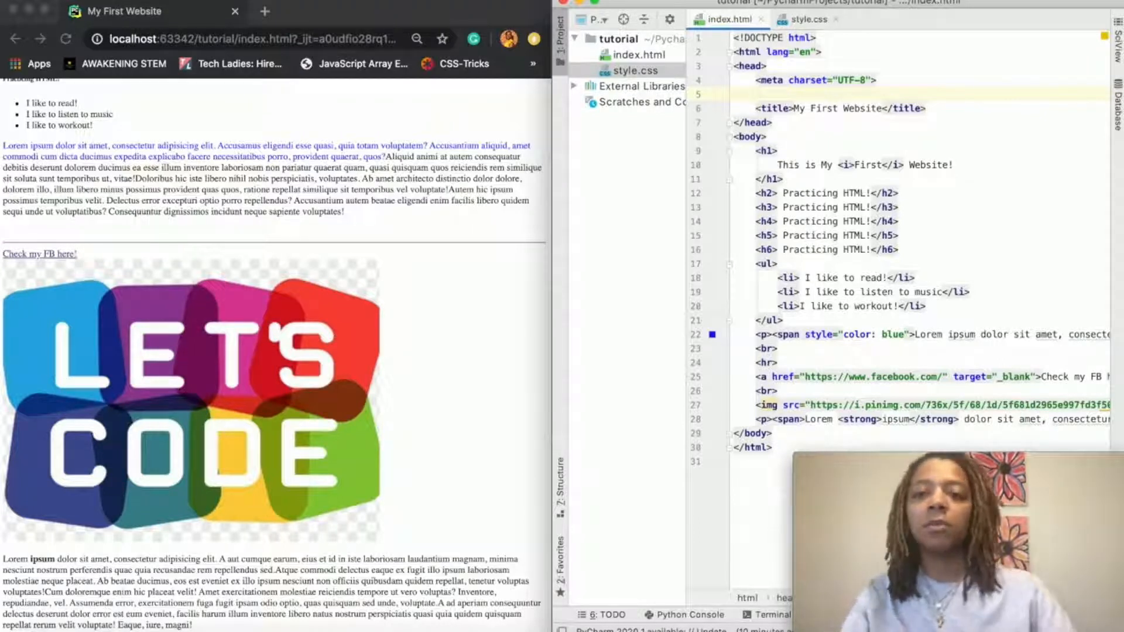
Step: Add <link rel="stylesheet" type="text/css" href="style.css"> to the head, then reopen style.css
type("<link")
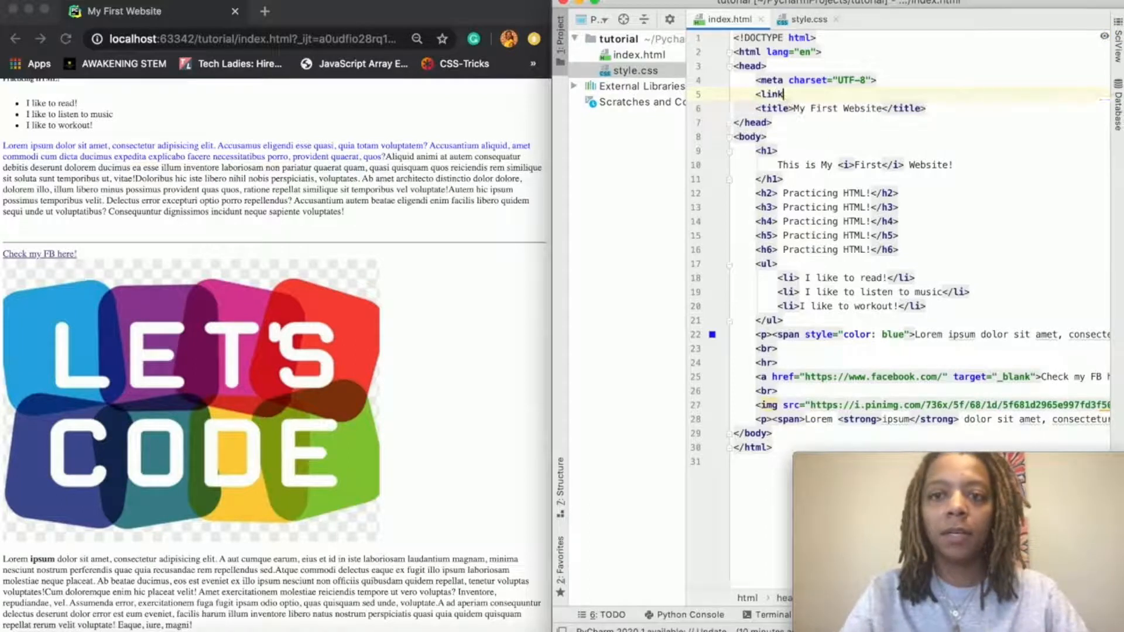
type("\" \"")
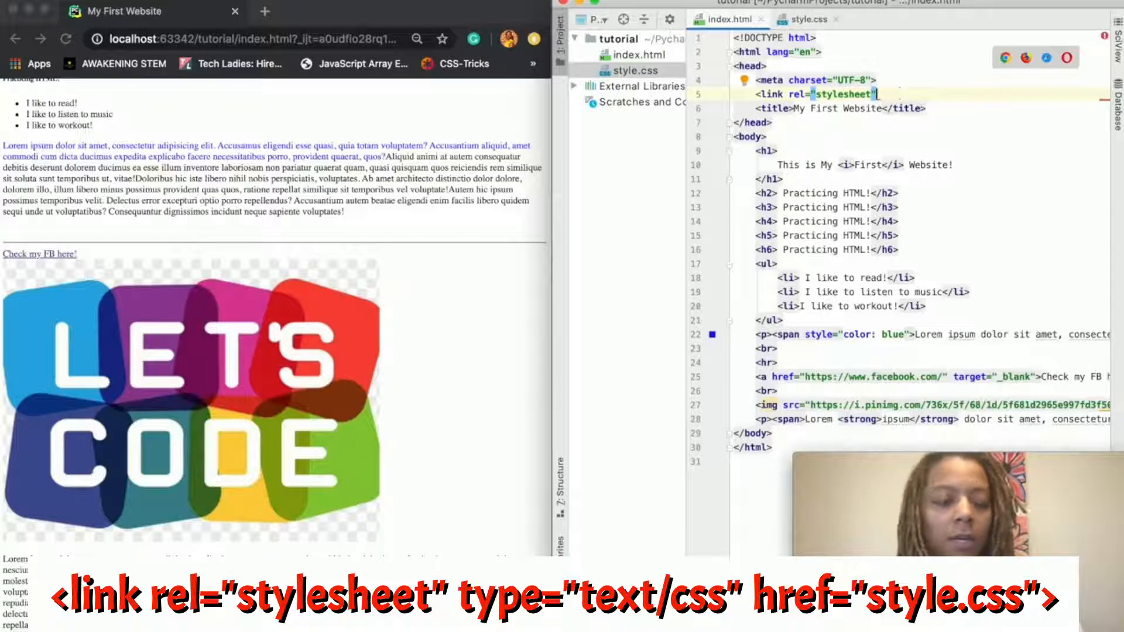
type("type=\"text/css")
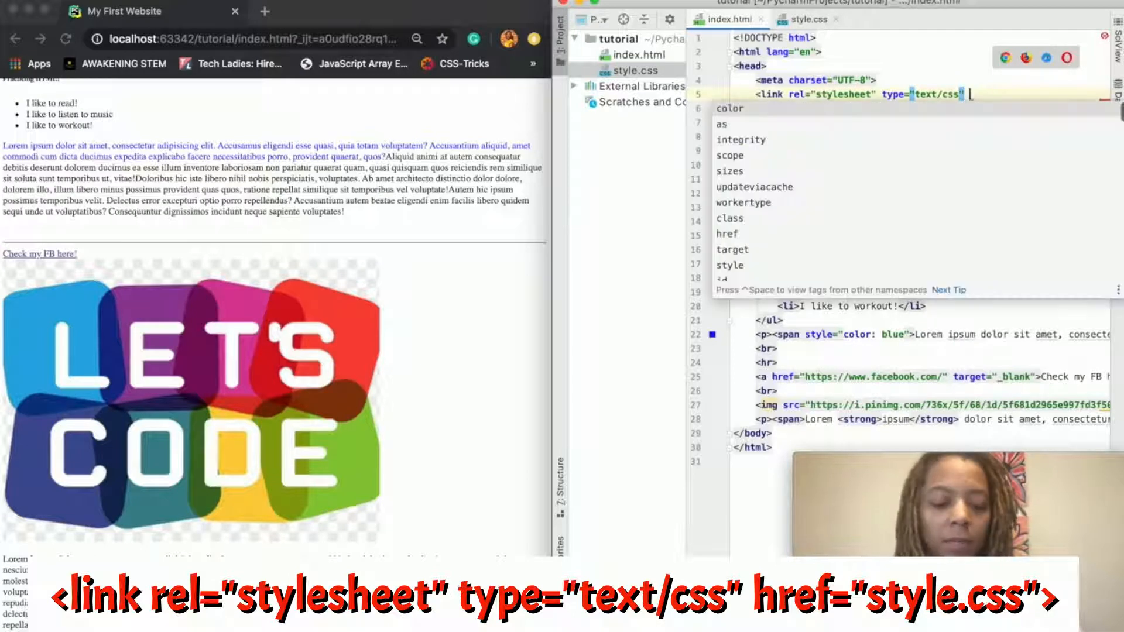
type("href=\"style.css\">")
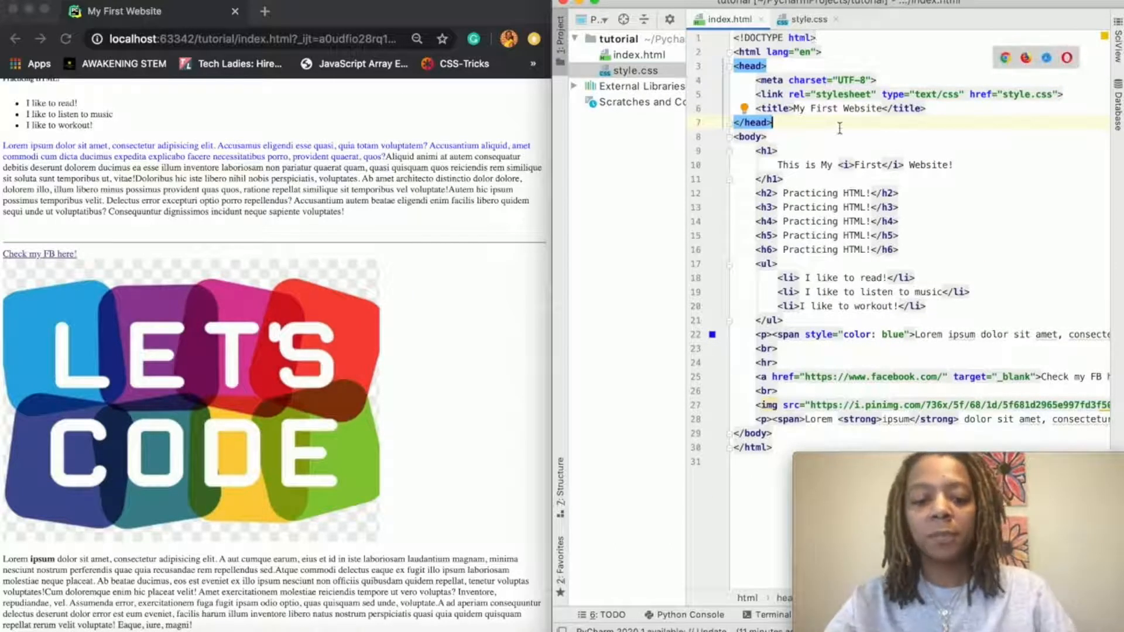
left_click(803, 20)
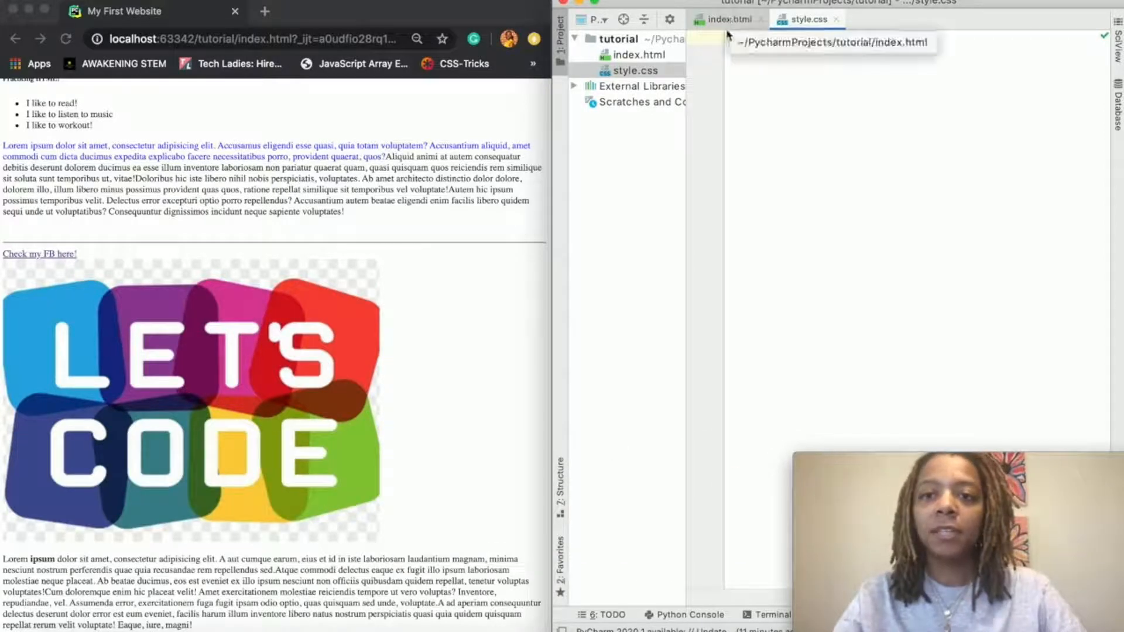
Step: Check index.html, then type an h1 { } rule with 'color:' in style.css
left_click(725, 19)
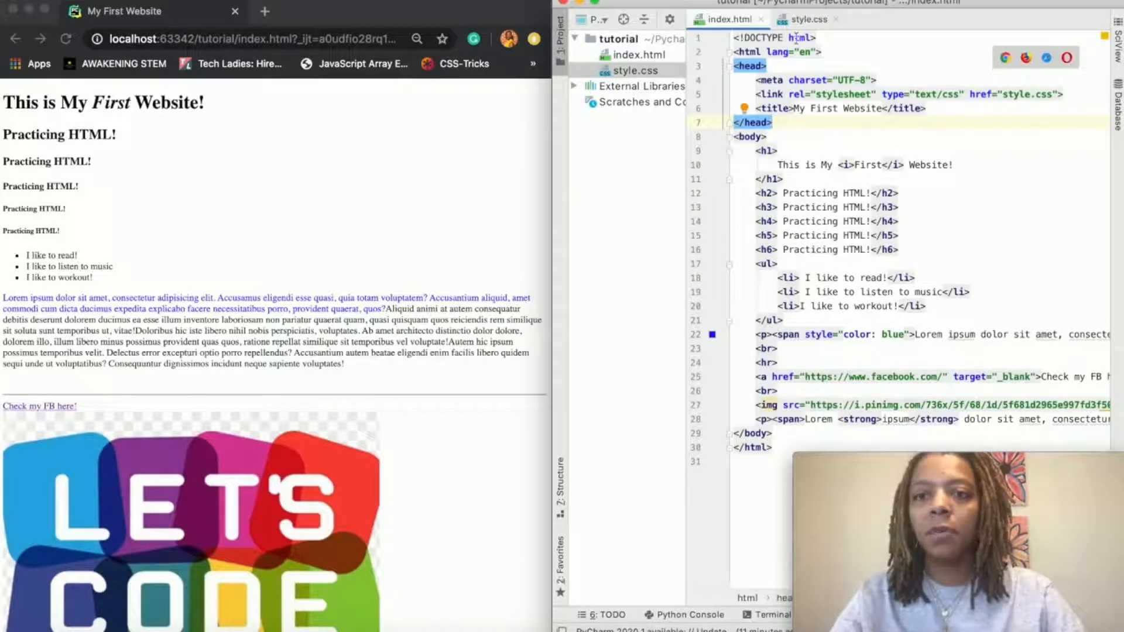
left_click(806, 20)
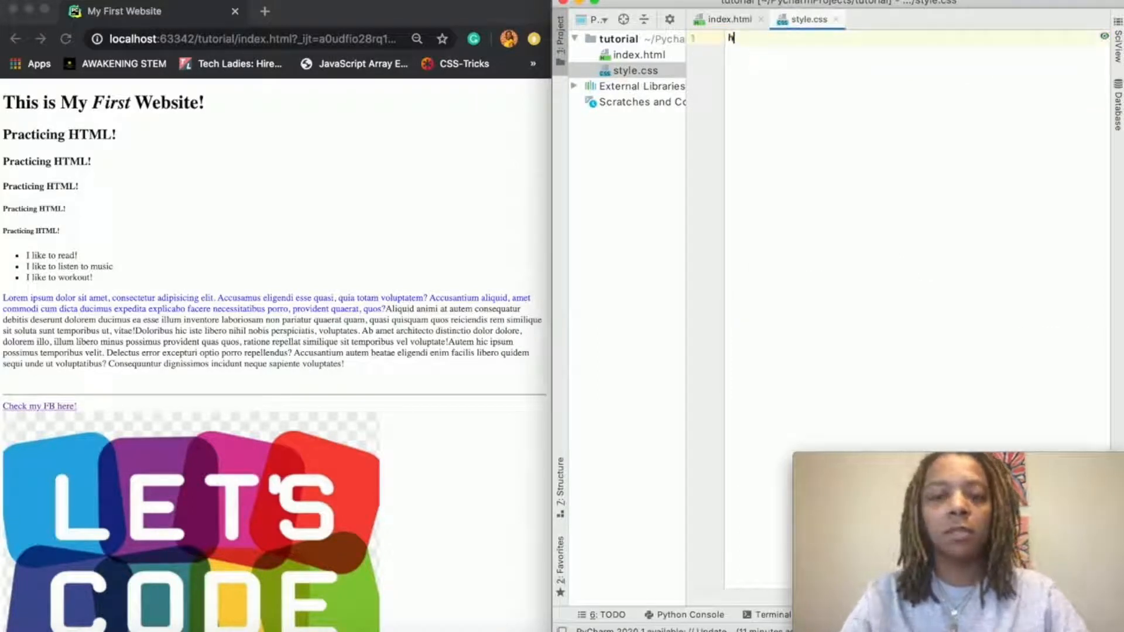
type("1")
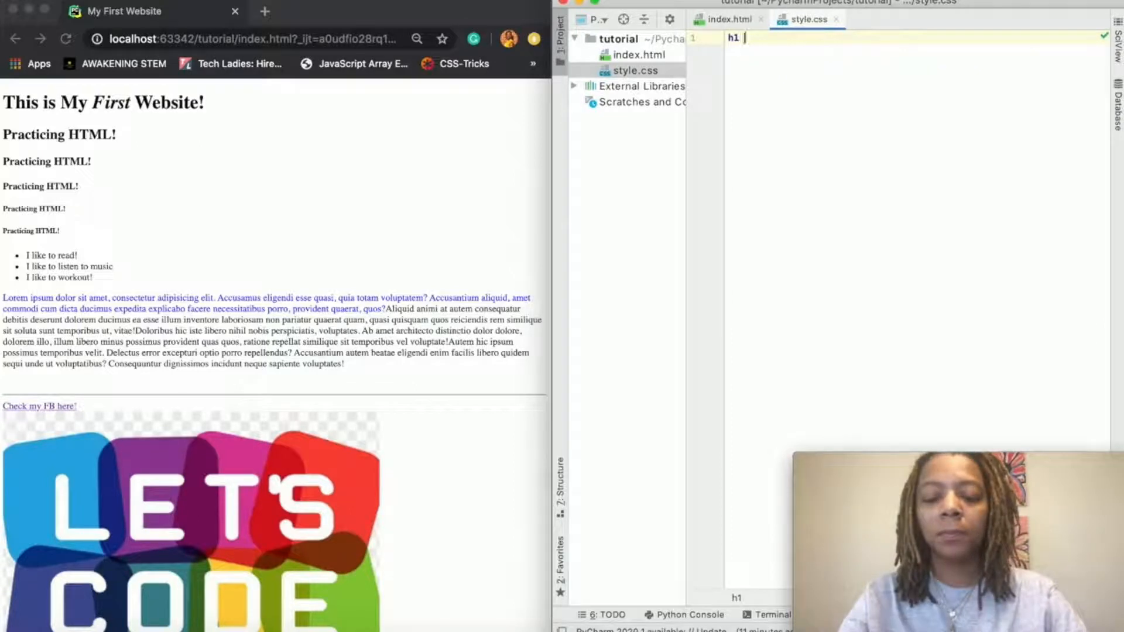
type("{}")
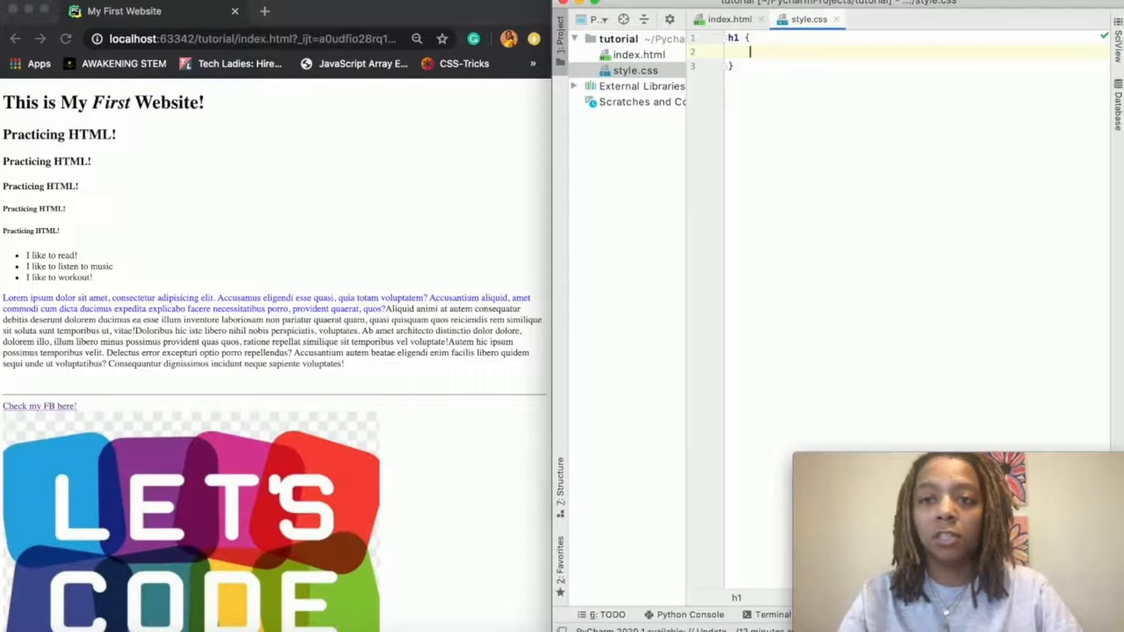
type("color: ;")
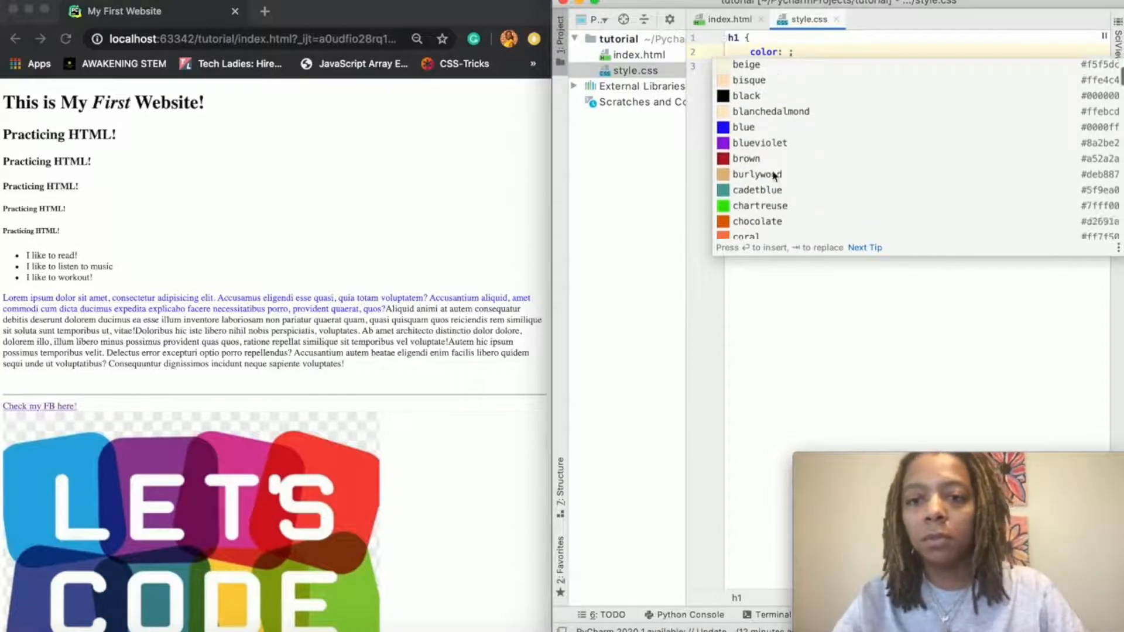
Step: Pick darkmagenta from the colour suggestions as the h1 color
scroll("down", 3)
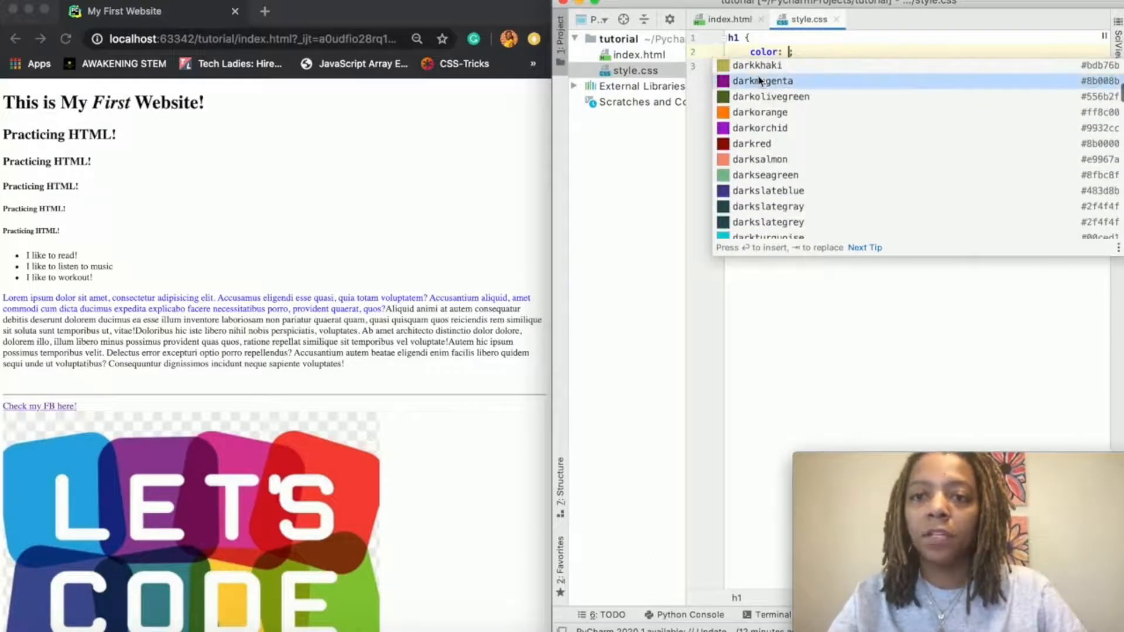
double_click(762, 80)
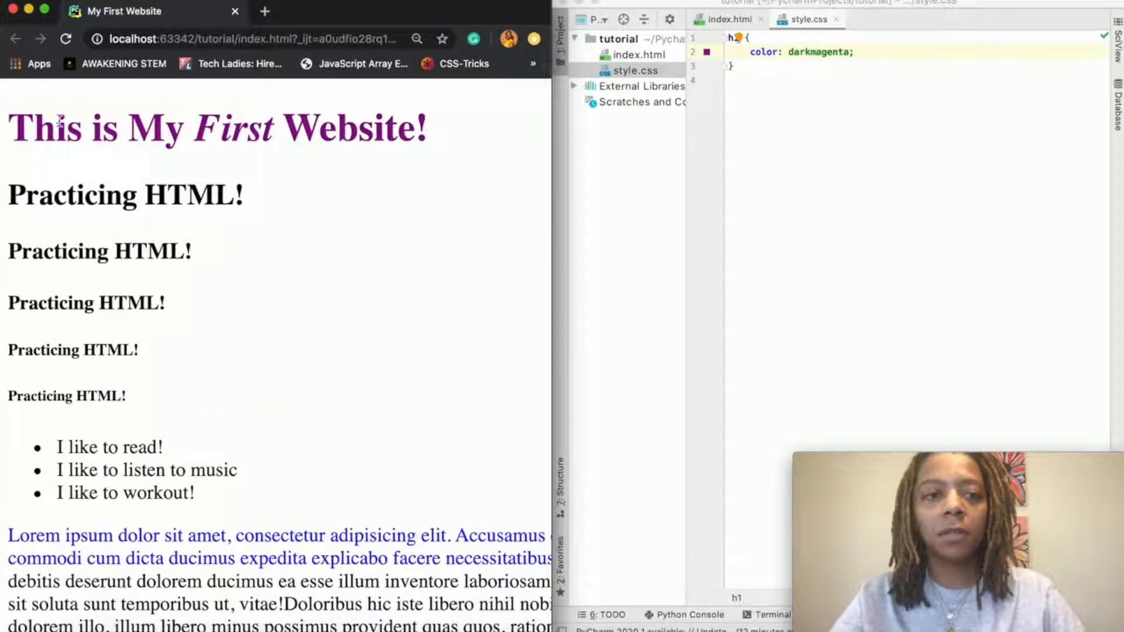
mouse_move(418, 195)
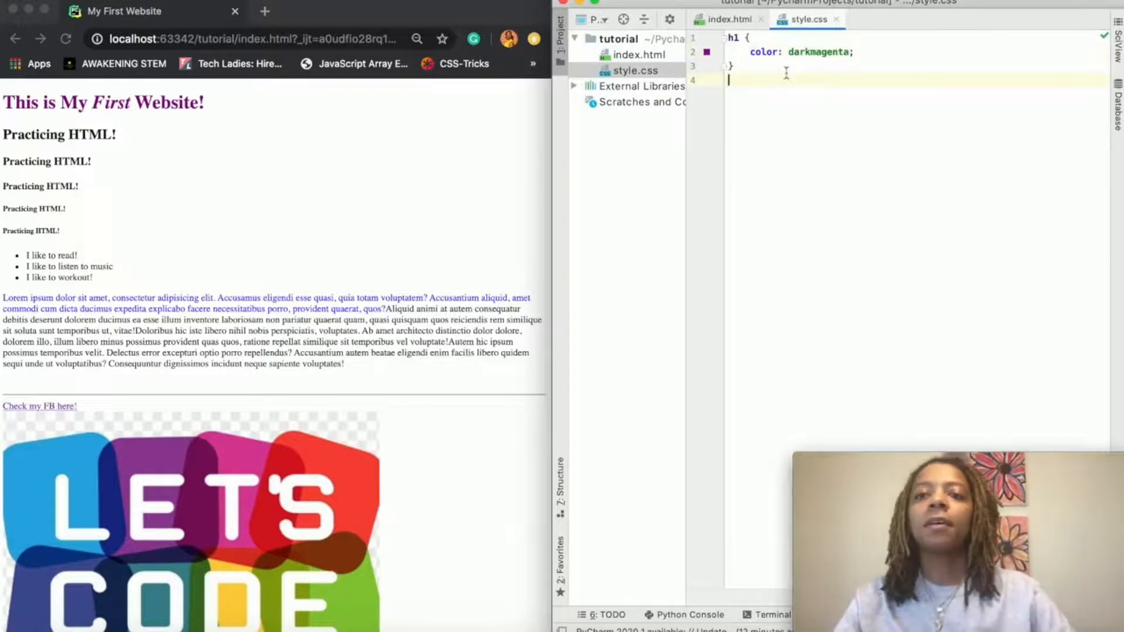
Step: Add an h2 rule with an empty color and start a 'hex colors' browser search
left_click(726, 19)
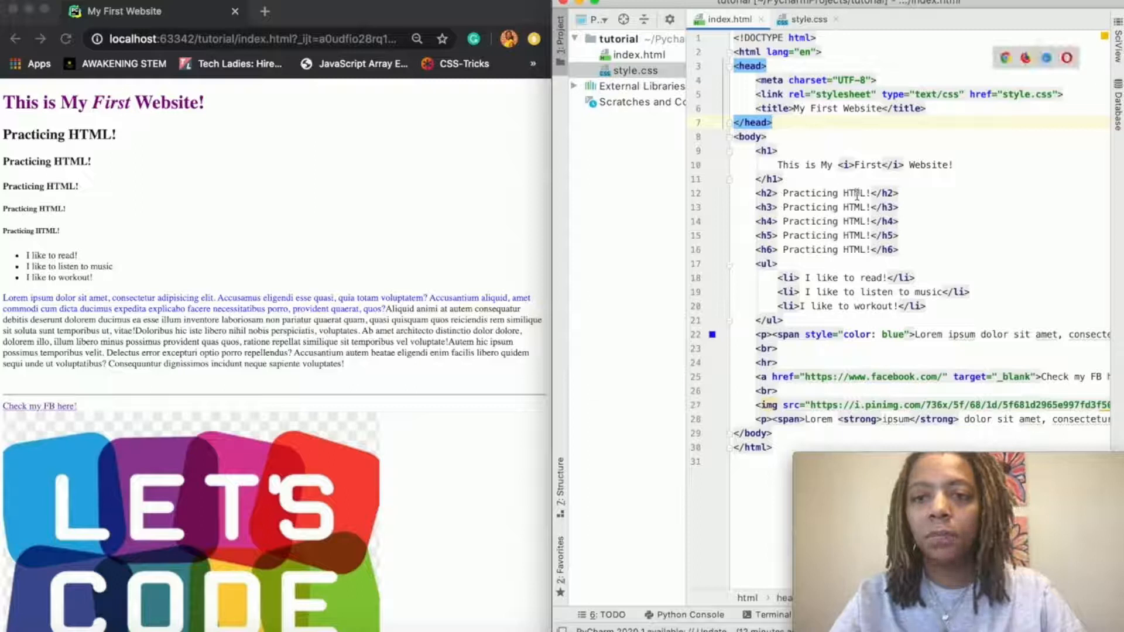
left_click(802, 20)
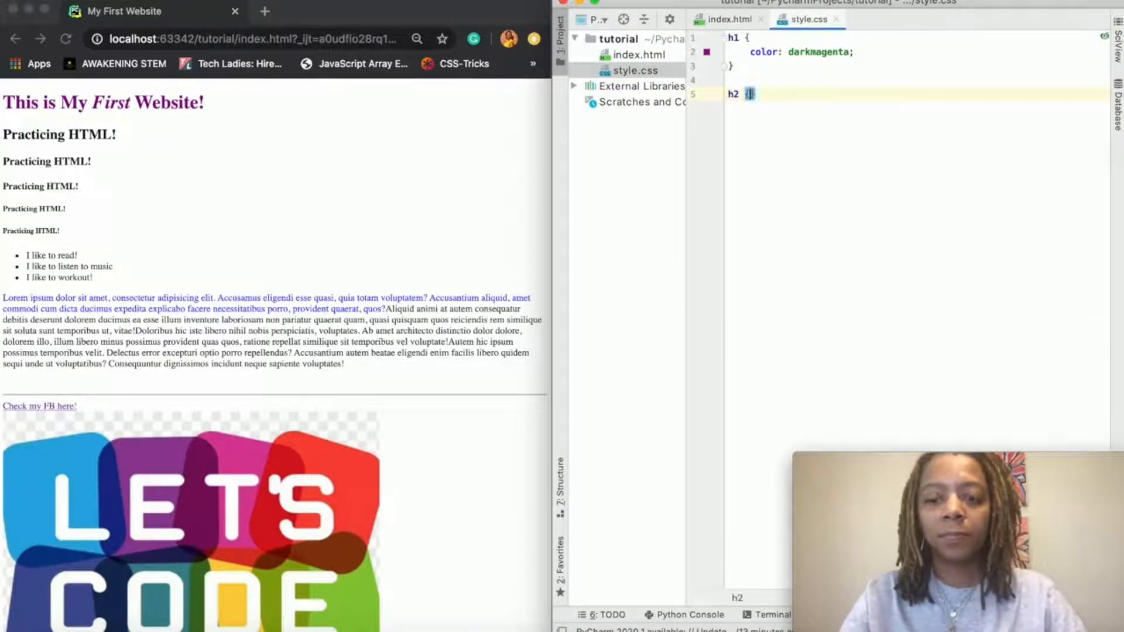
type("color: ;")
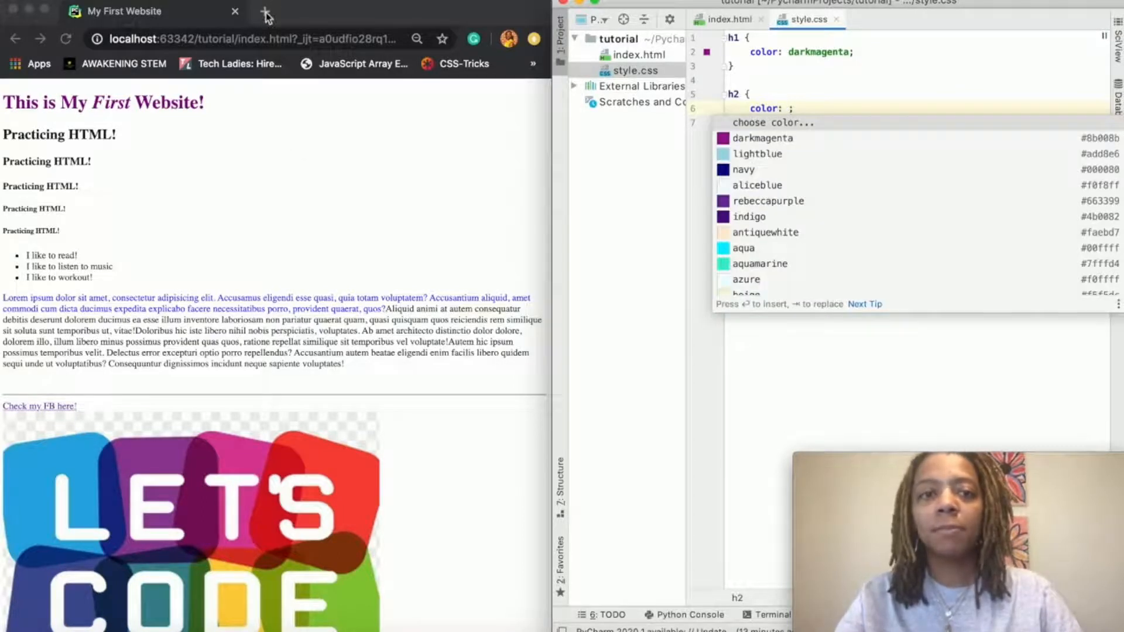
left_click(265, 13)
type("hex colors")
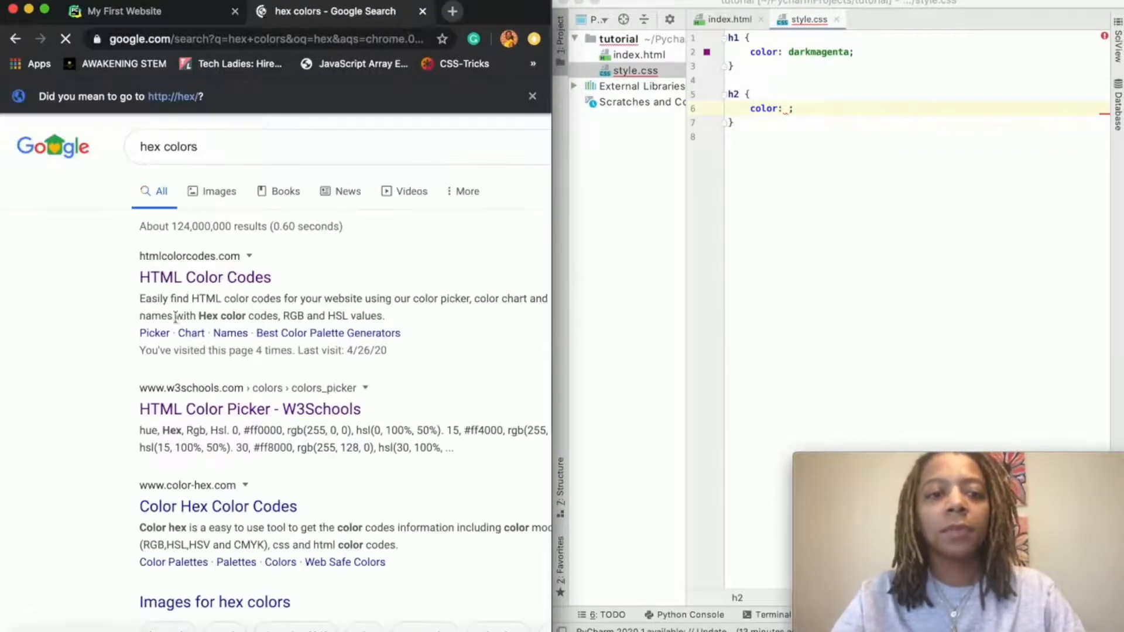
Step: Pick purple #A145DA on HTML Color Codes and paste it as the h2 color
left_click(204, 278)
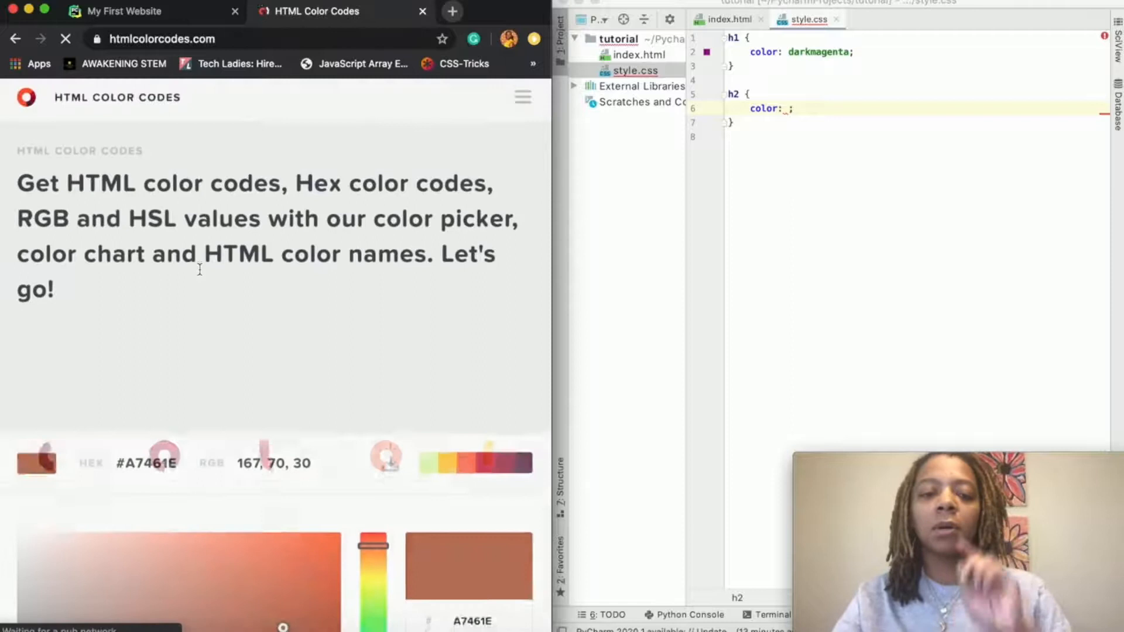
scroll("down", 3)
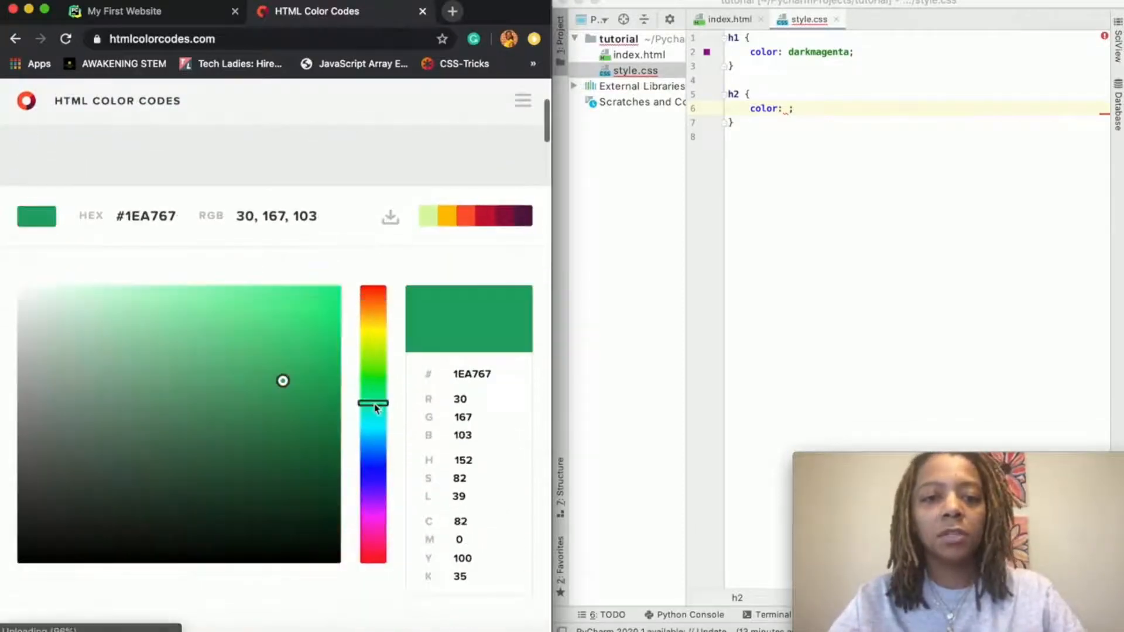
left_click_drag(373, 405, 380, 513)
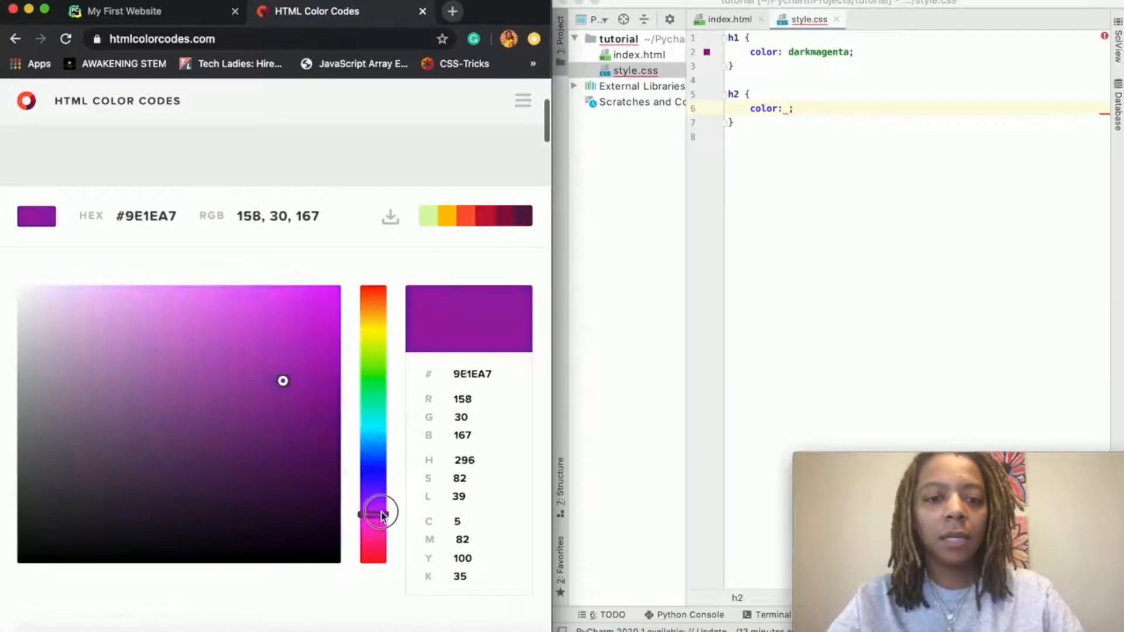
left_click_drag(282, 381, 300, 362)
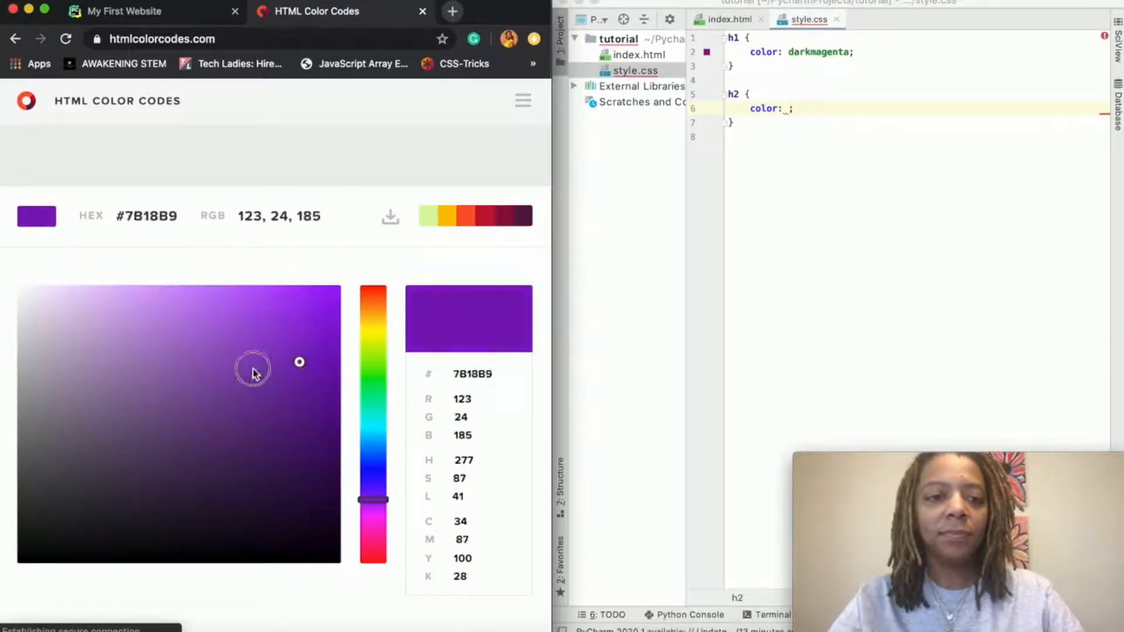
left_click_drag(253, 368, 299, 290)
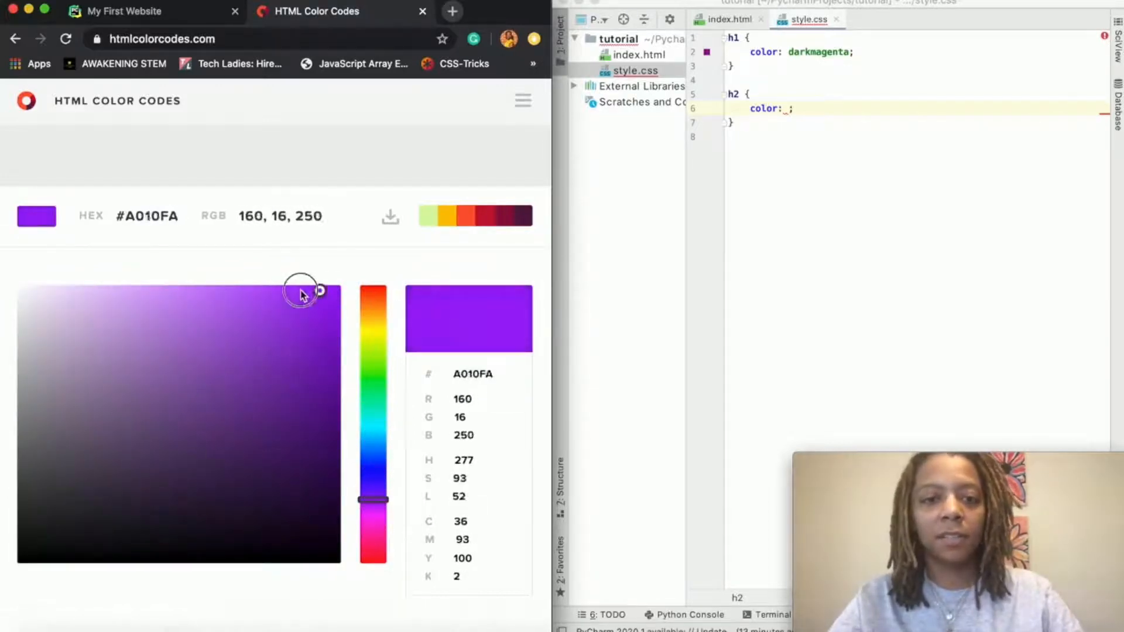
left_click_drag(319, 290, 239, 325)
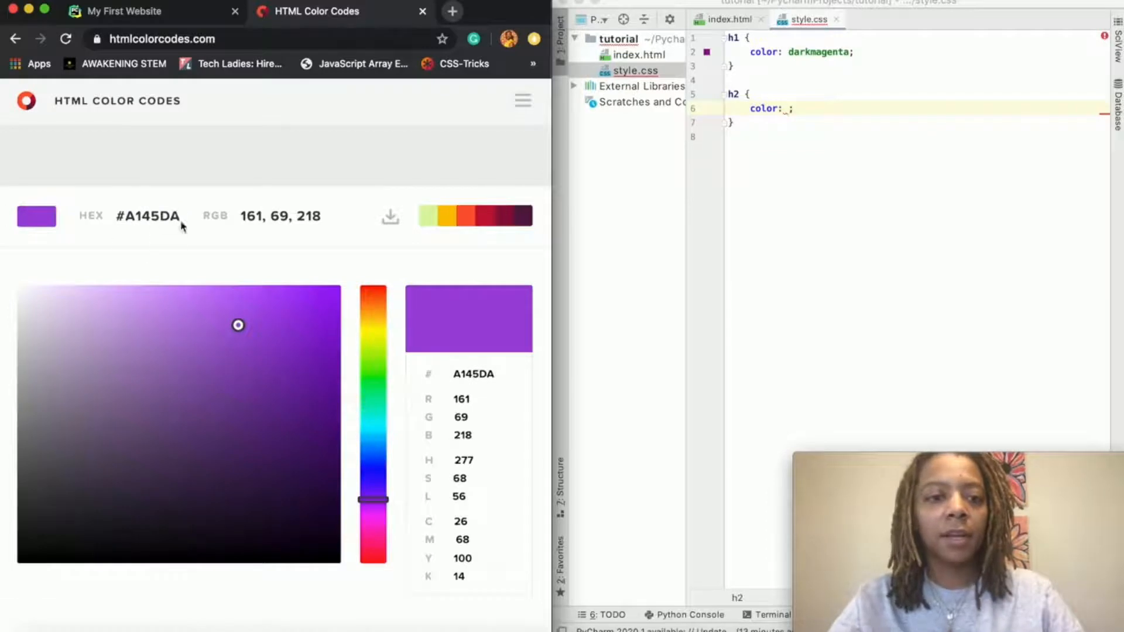
double_click(148, 216)
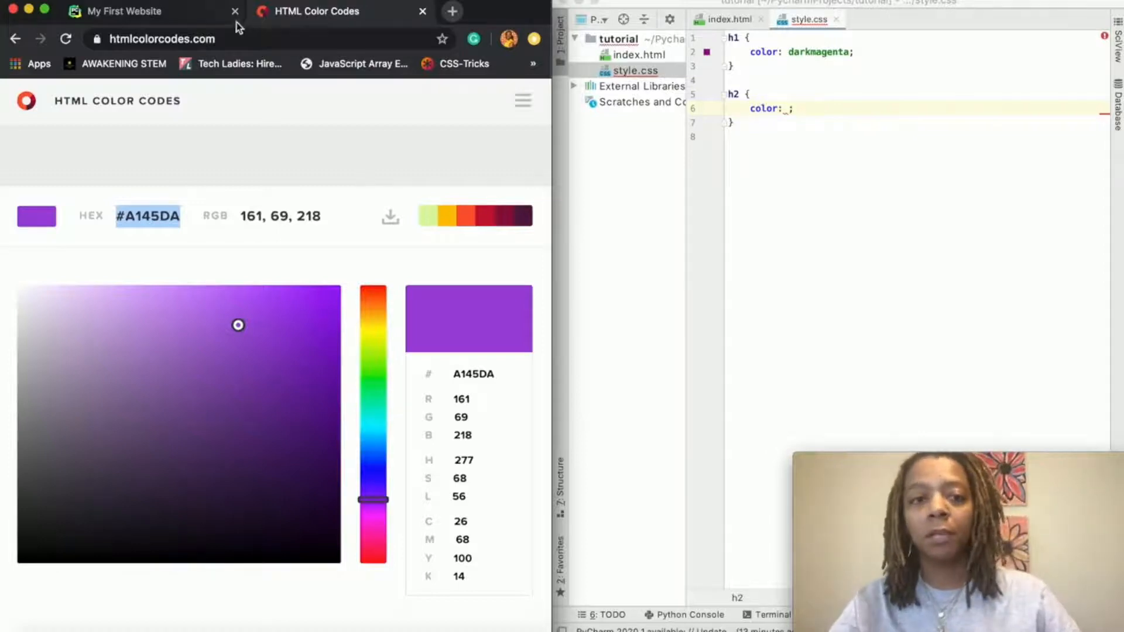
left_click(125, 10)
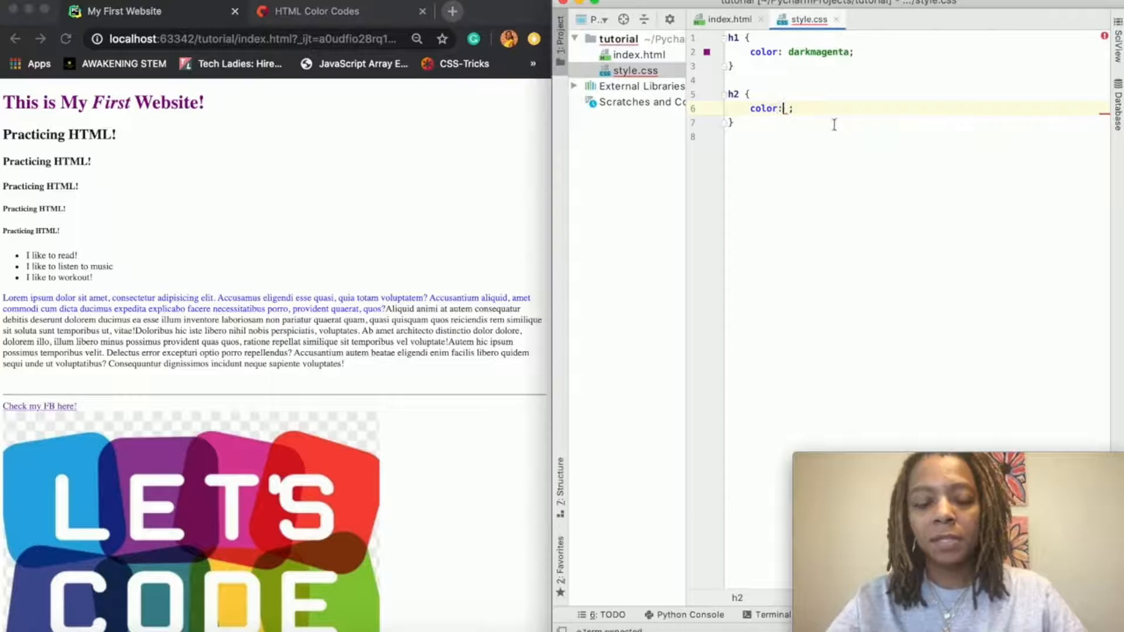
type("#A145DA")
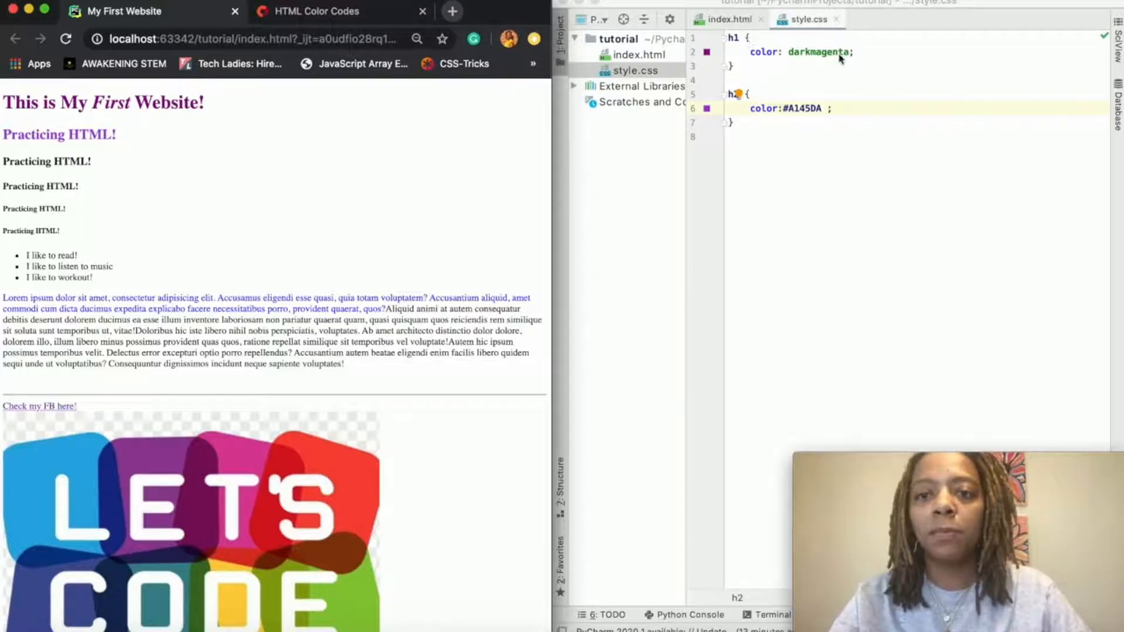
Step: Add text-align: center to the h1 rule
left_click(853, 51)
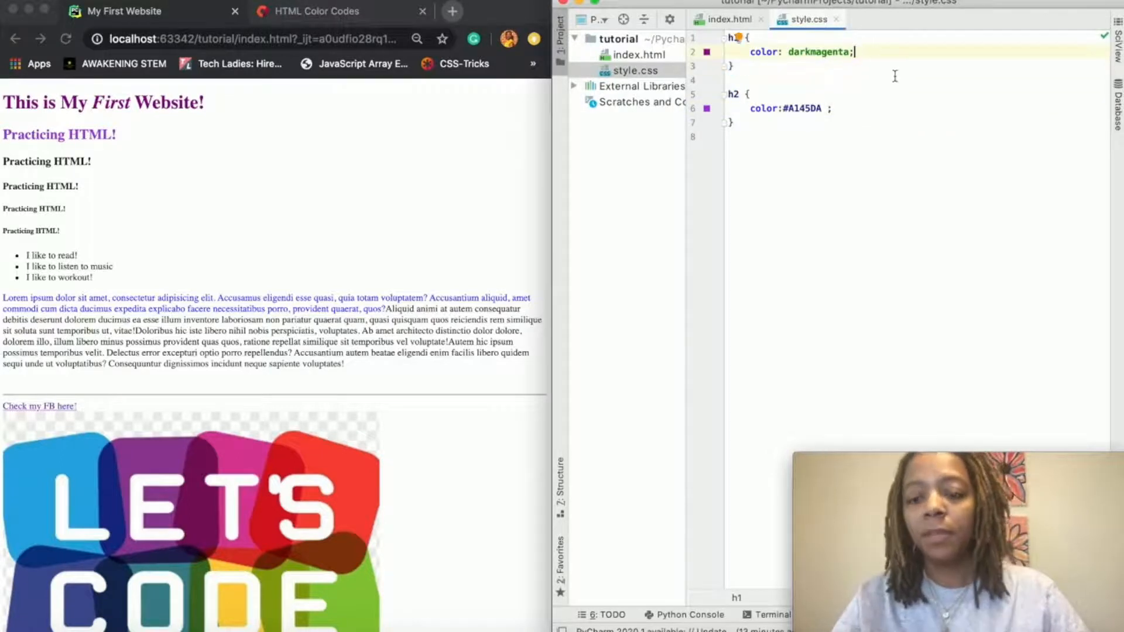
key("Enter")
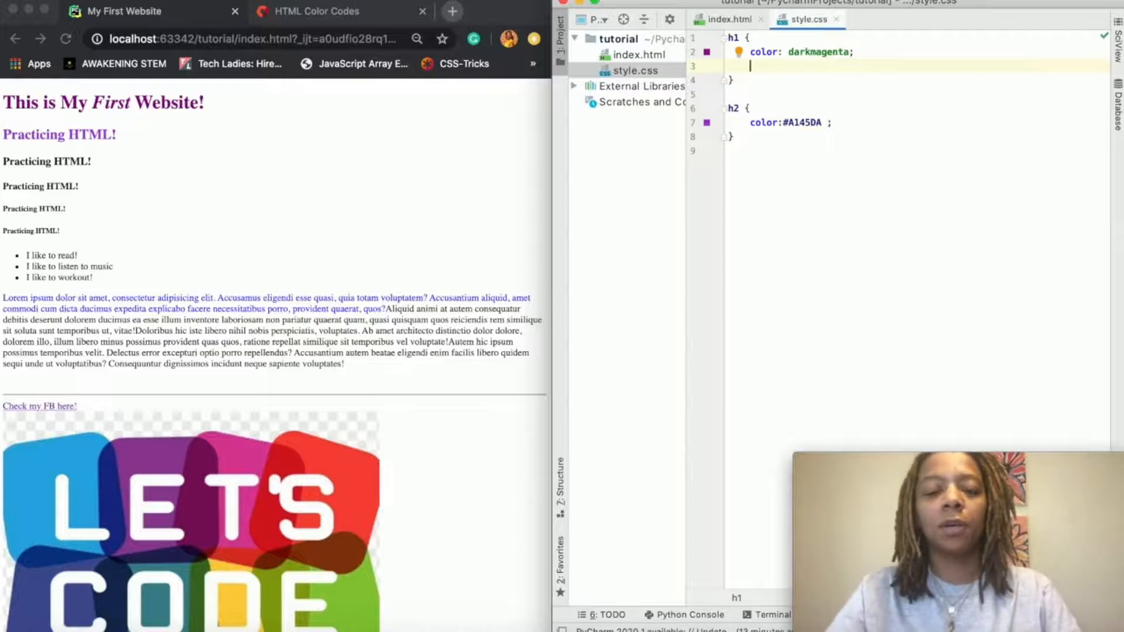
type("text-align: center;")
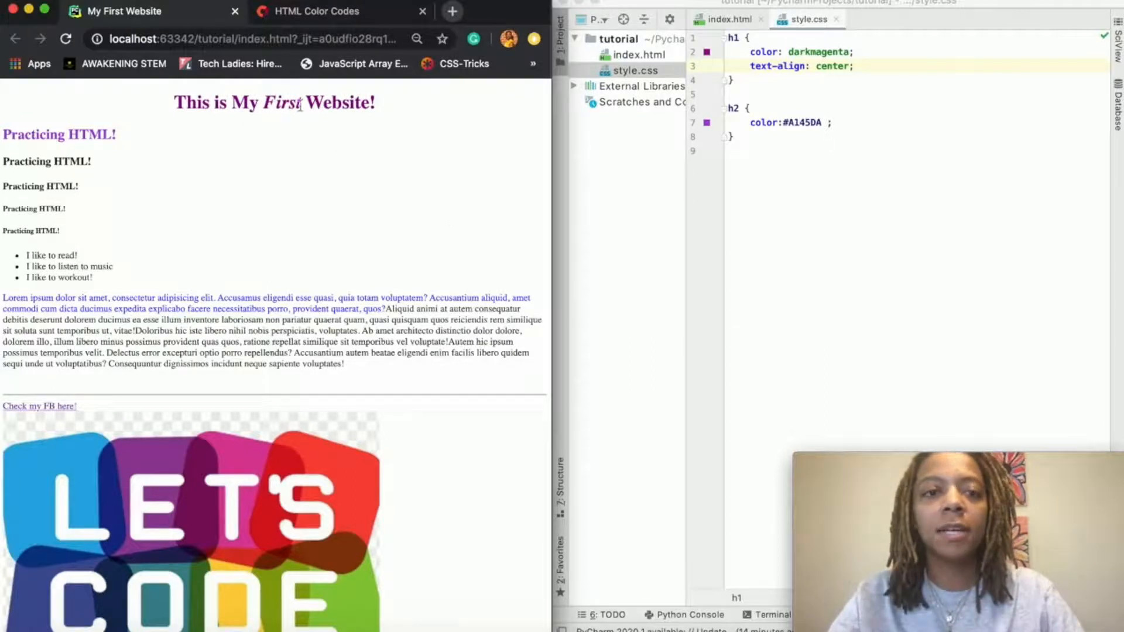
mouse_move(313, 128)
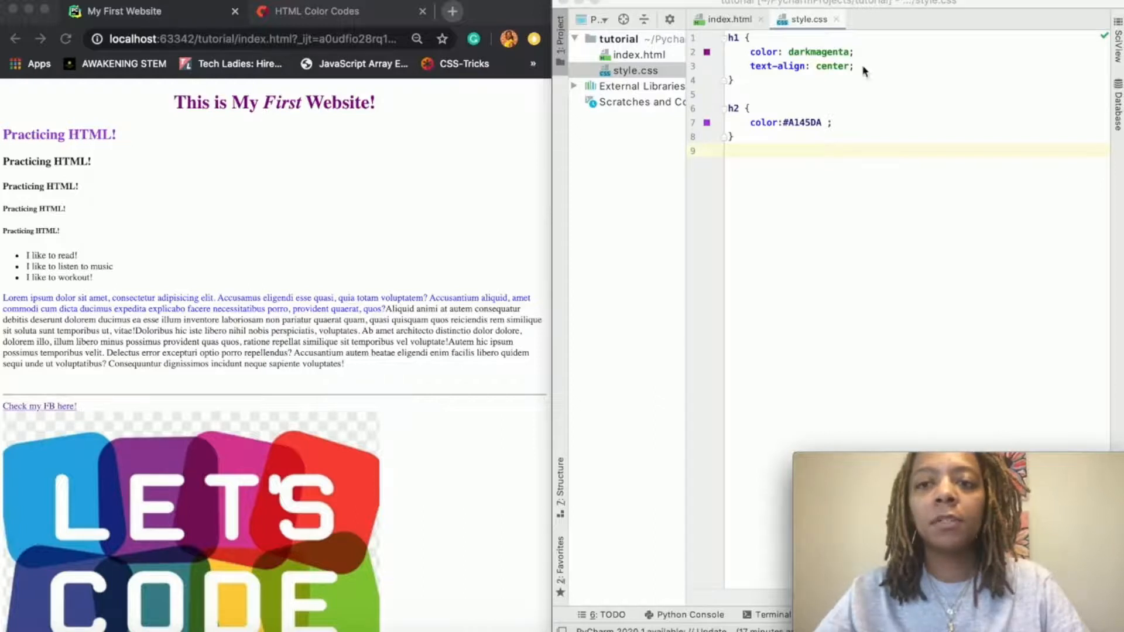
Step: Add border-style dashed, border-width 2px and border-color black to the h1 rule
type("border-style:")
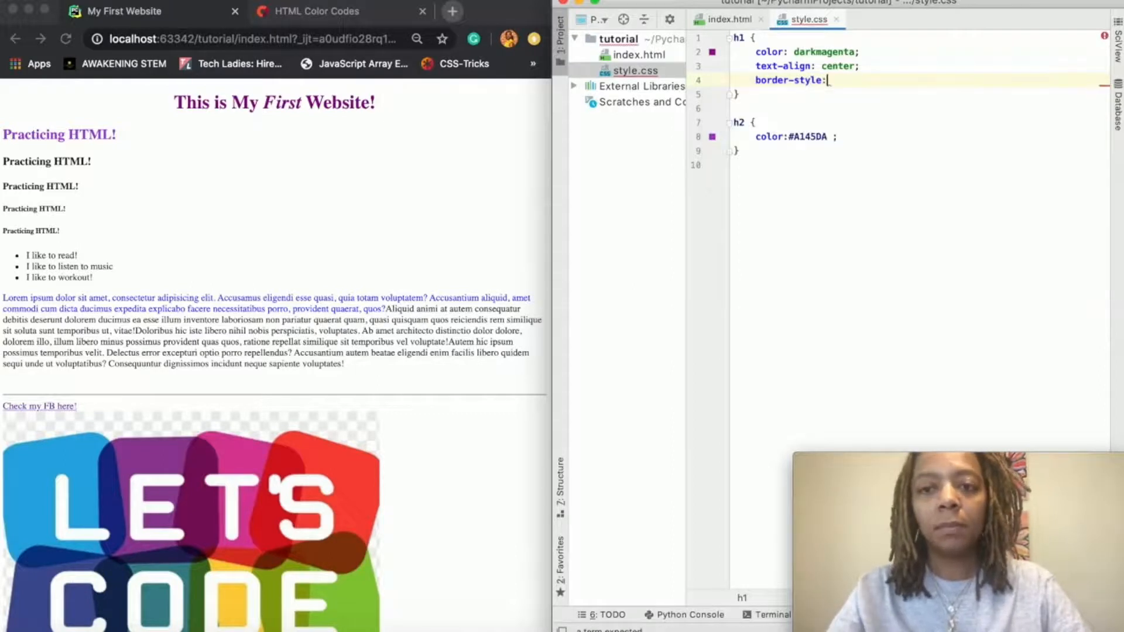
type("dash")
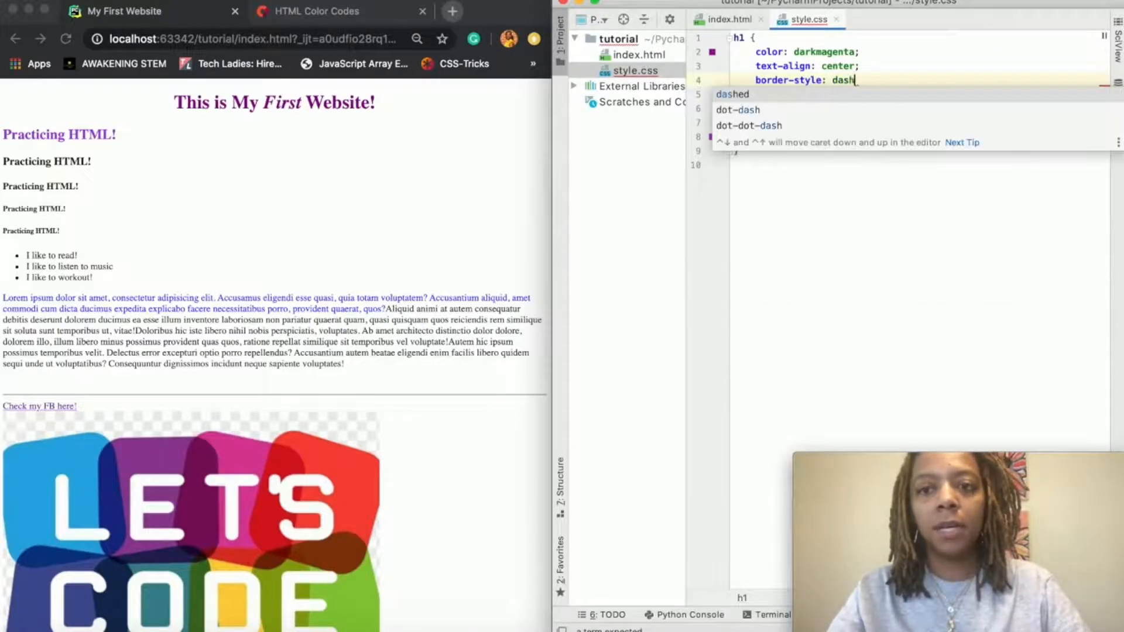
key("enter")
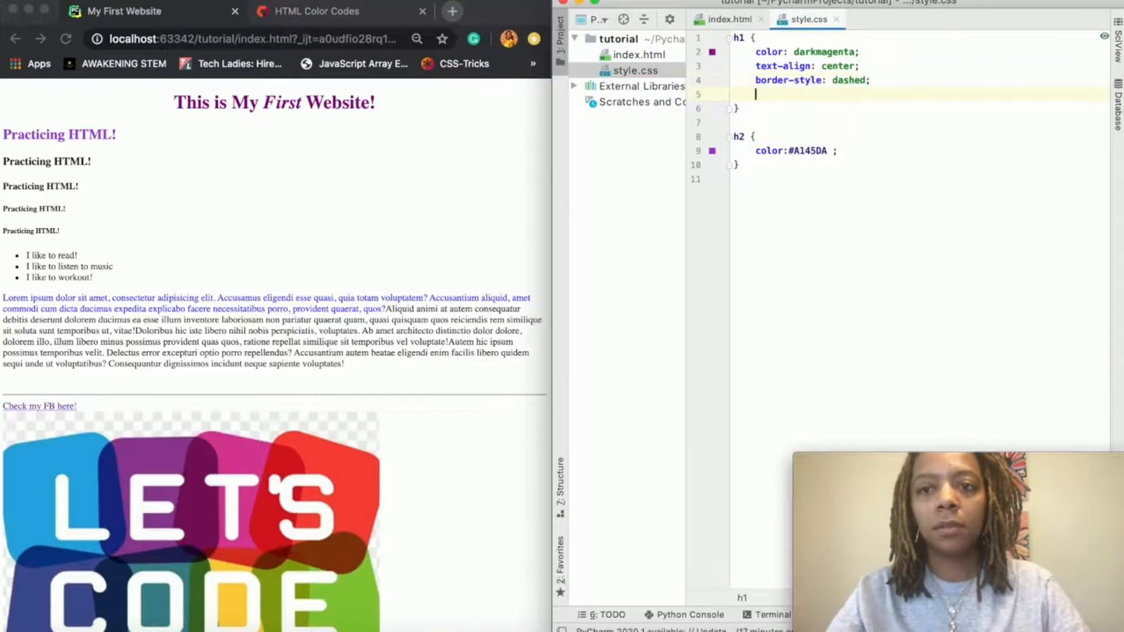
type("border-width: ;")
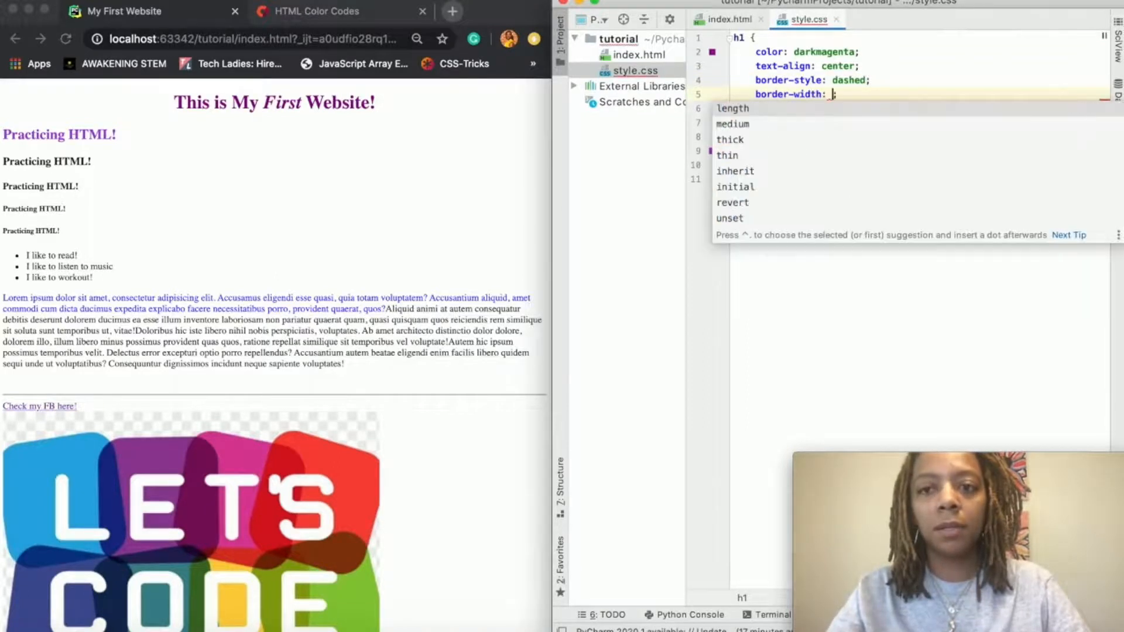
type("2px;")
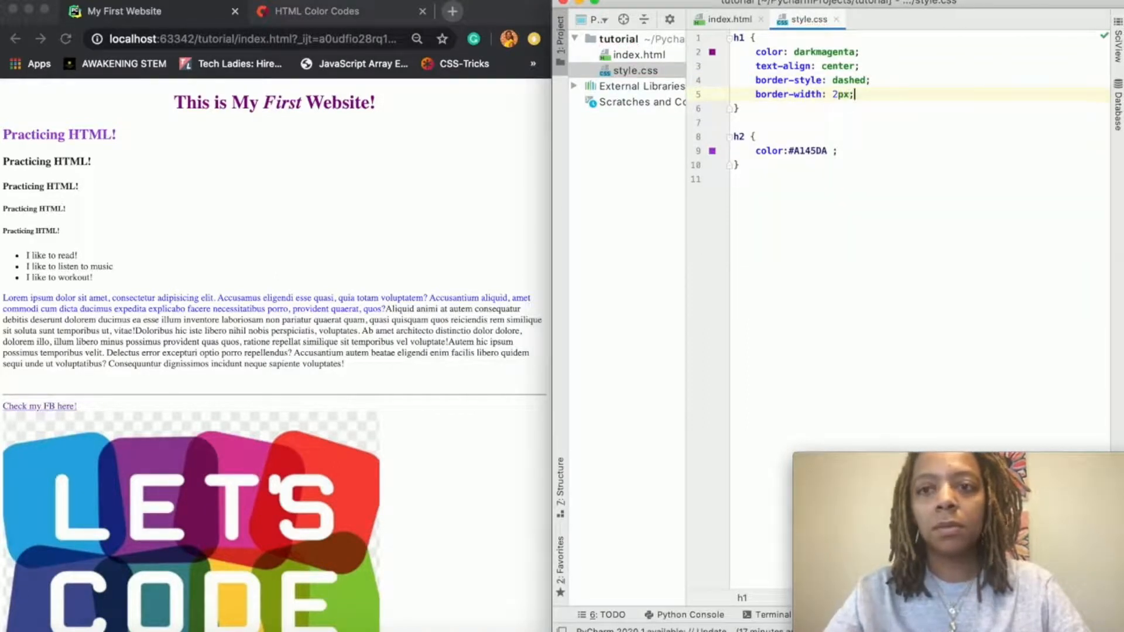
type("border")
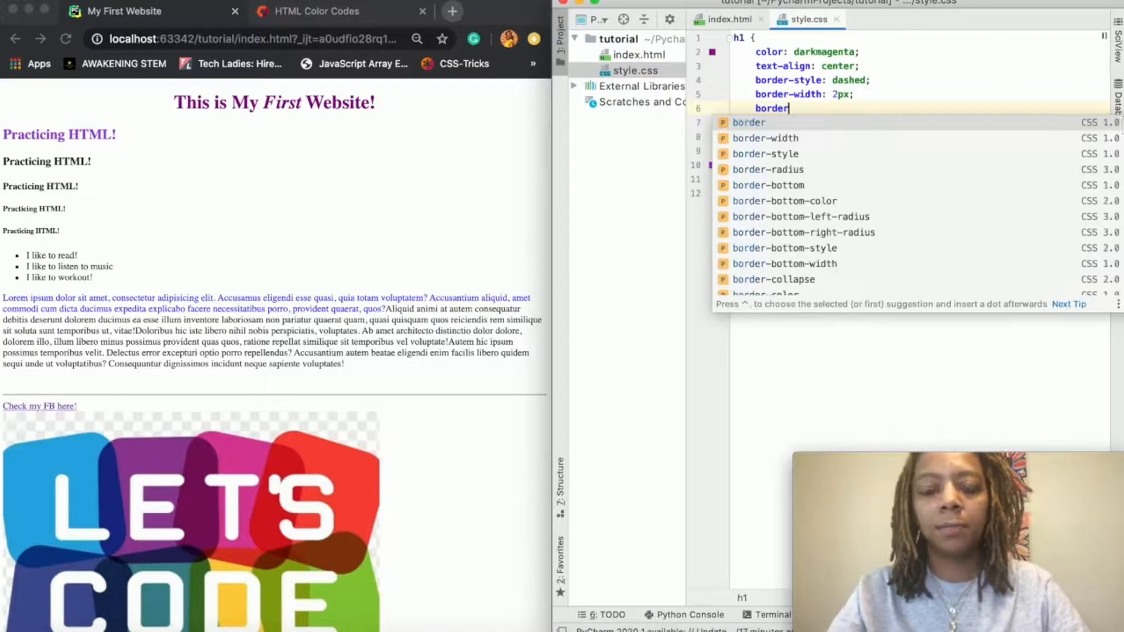
type("-color")
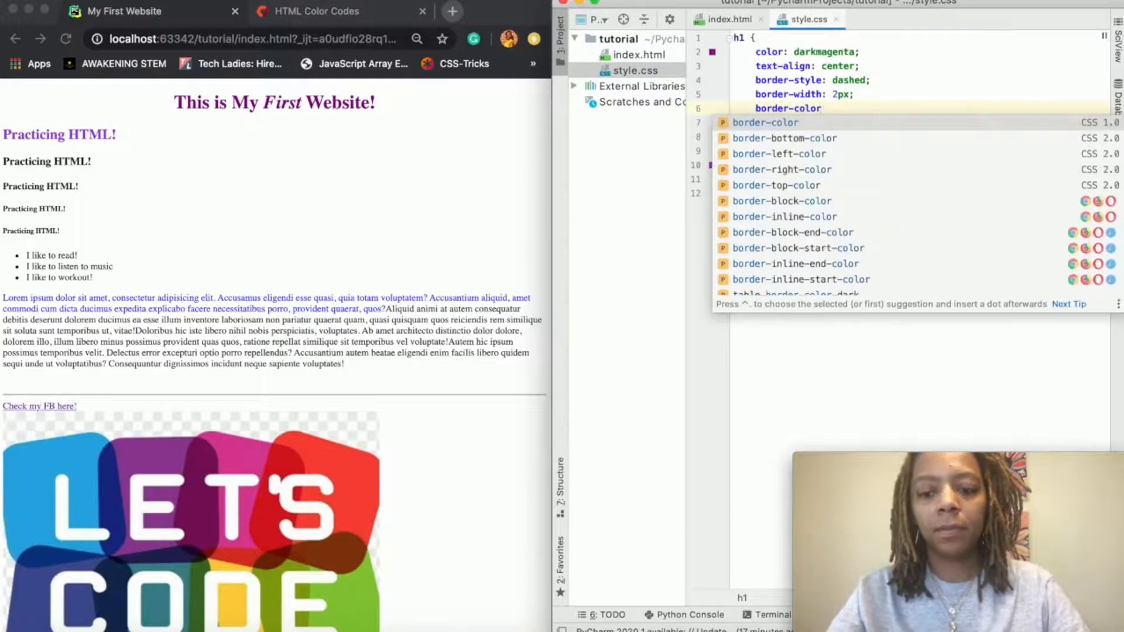
type("black")
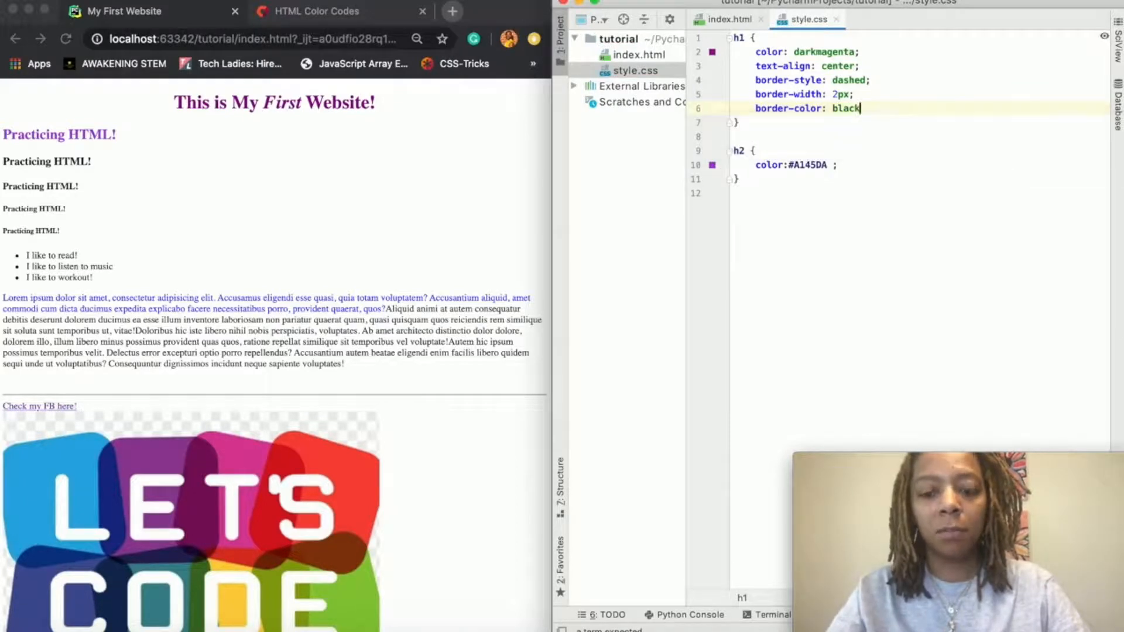
type(";")
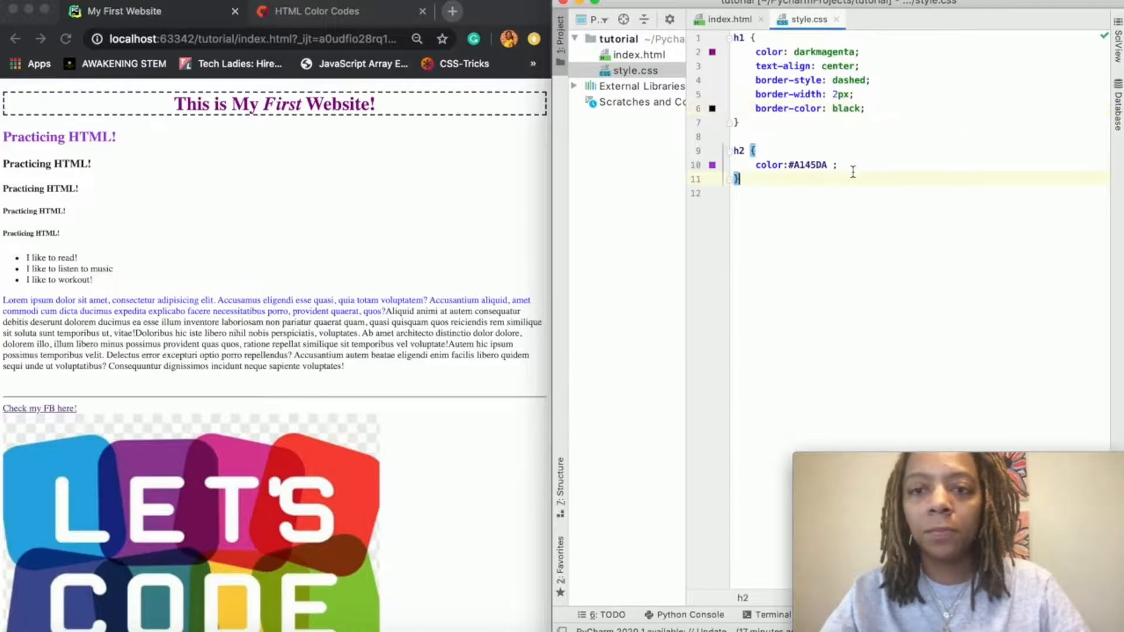
Step: Add 'border: 5px solid red;' to the h2 rule
type("border:")
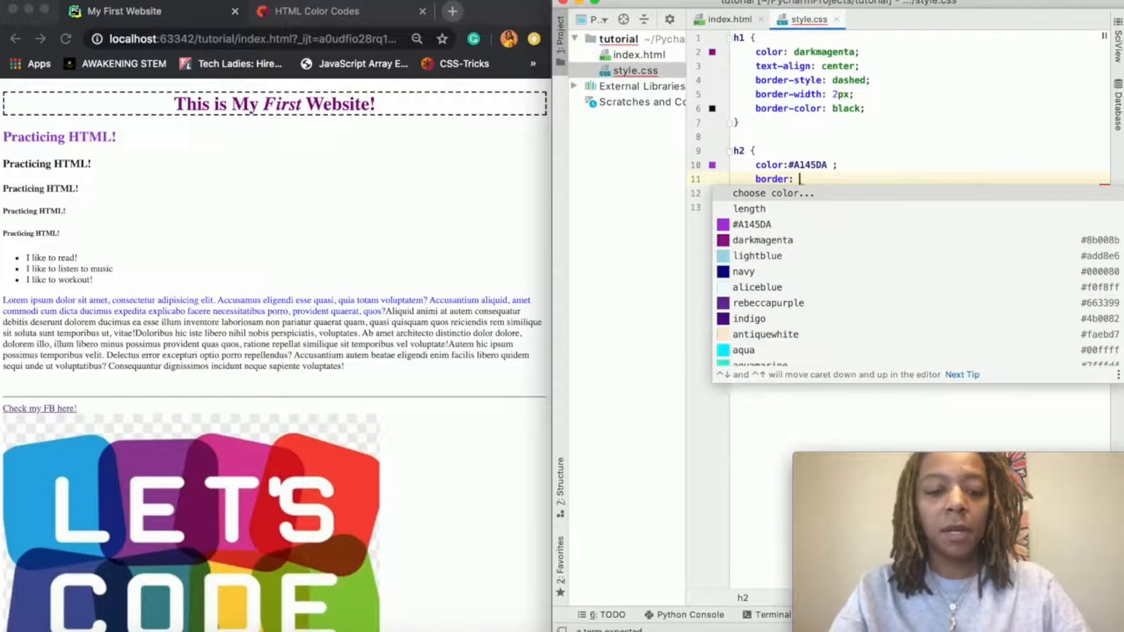
type("5px solif")
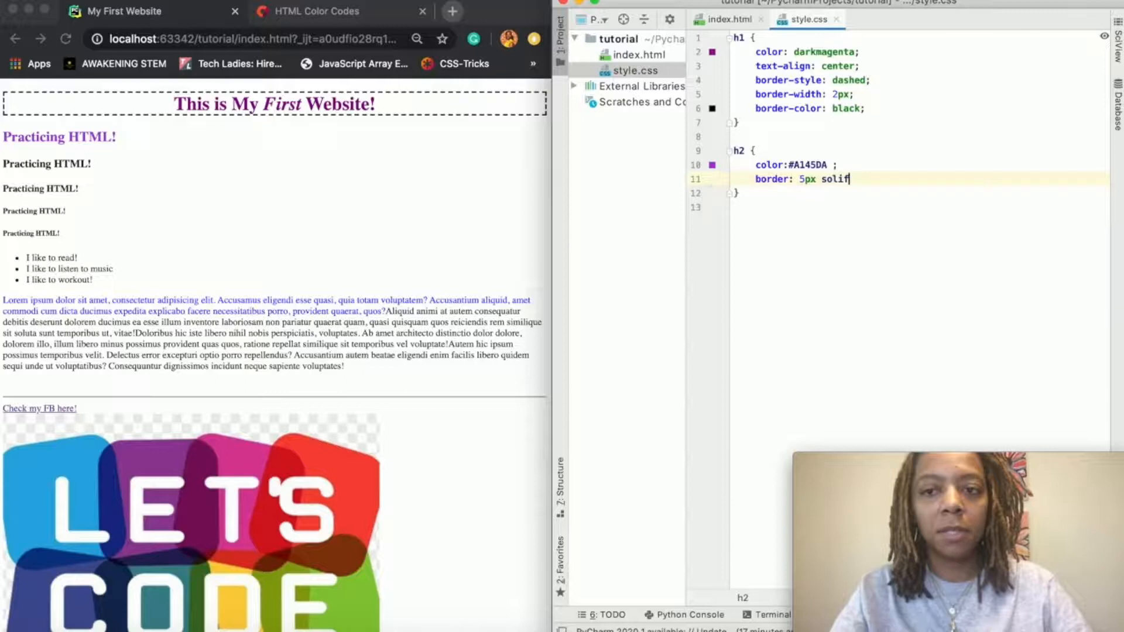
type("red;")
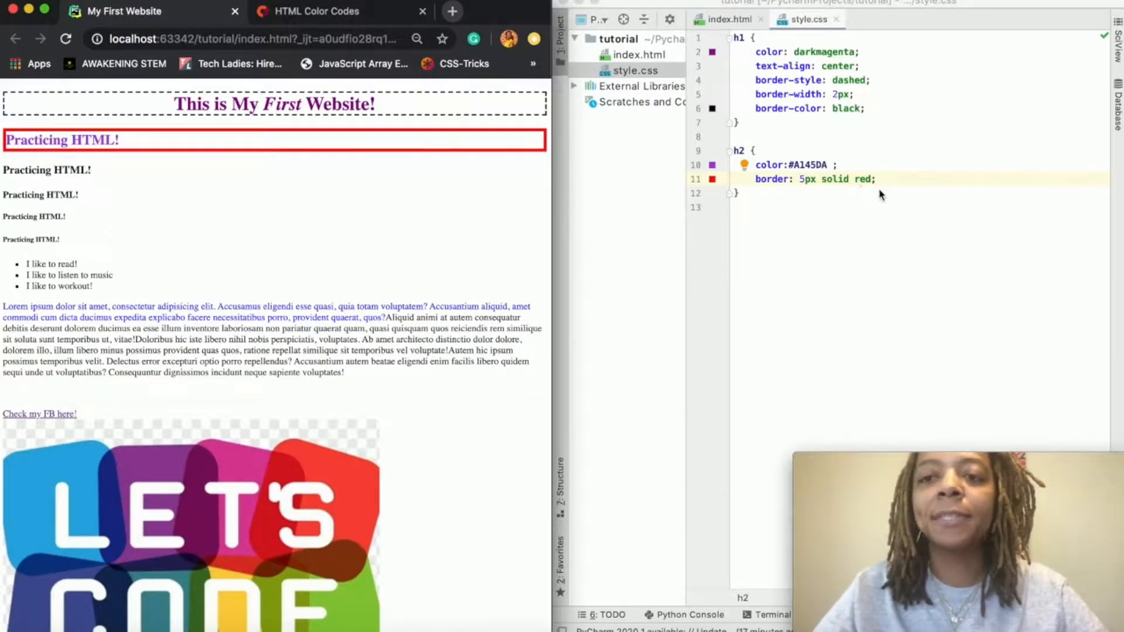
mouse_move(801, 124)
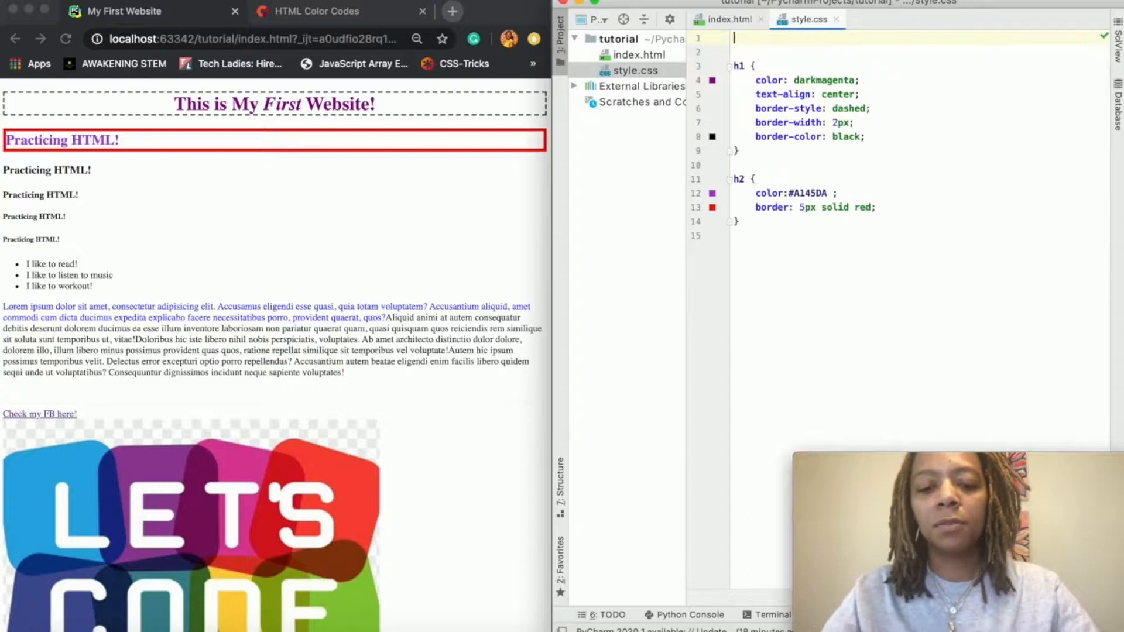
Step: Write a body rule at the top of style.css setting background-color: aliceblue
type("body {")
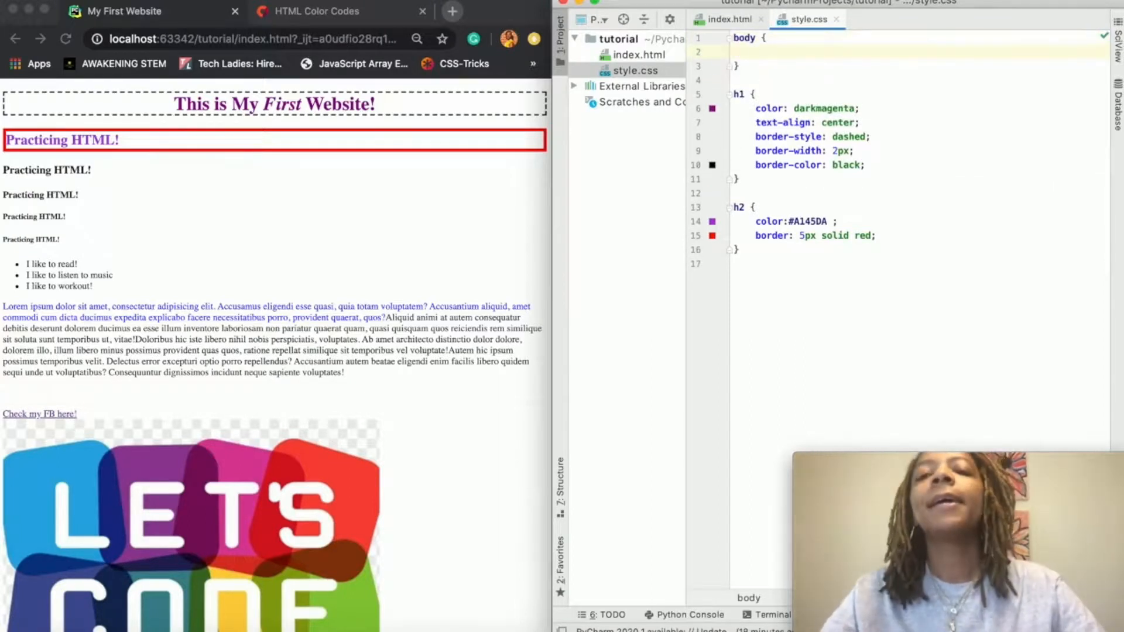
type("background-color: ;")
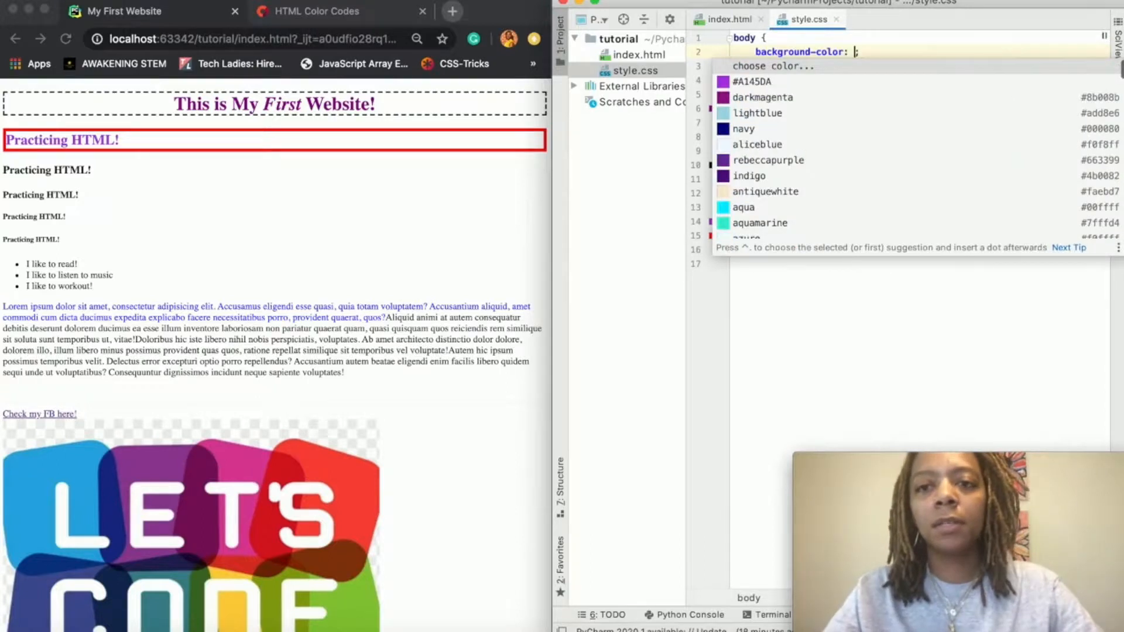
mouse_move(792, 120)
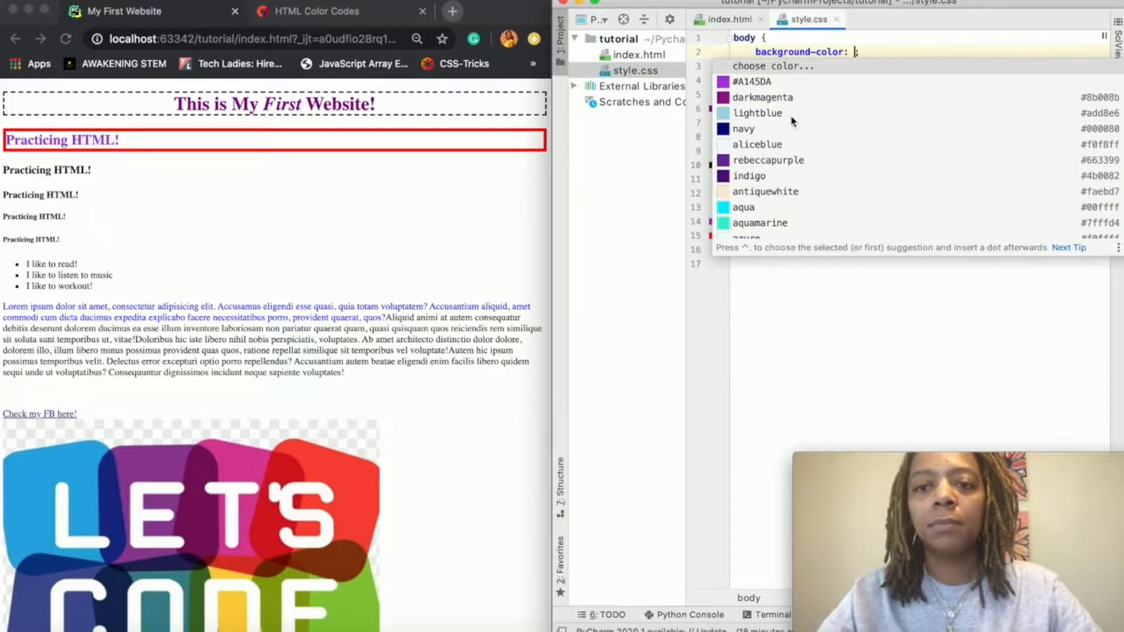
scroll("down", 3)
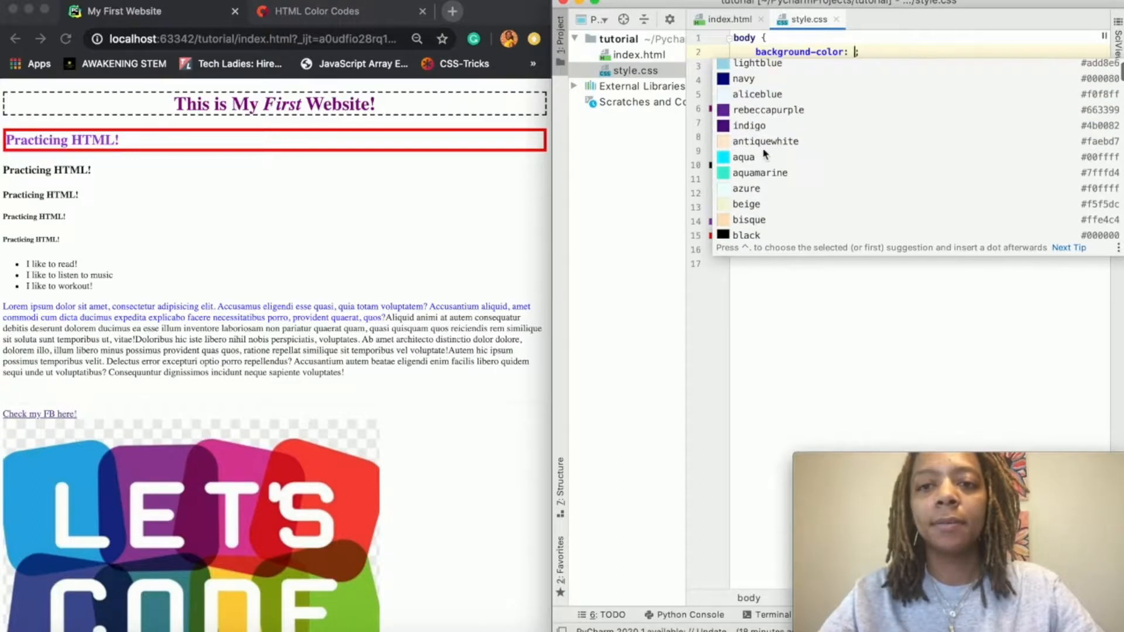
type("aliceblue;")
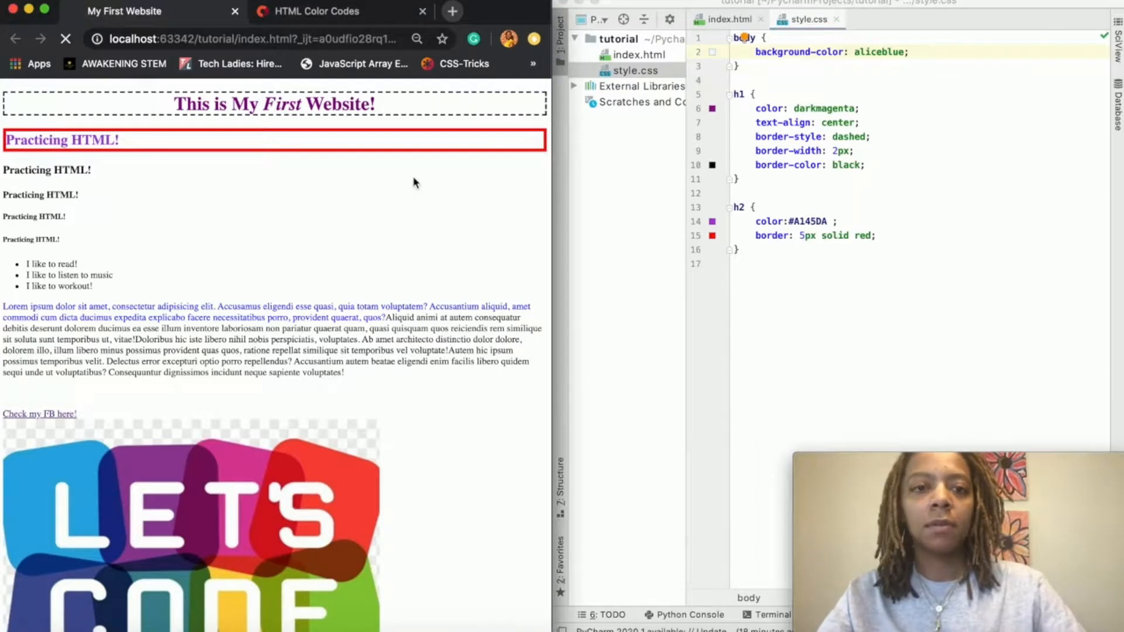
scroll("down", 3)
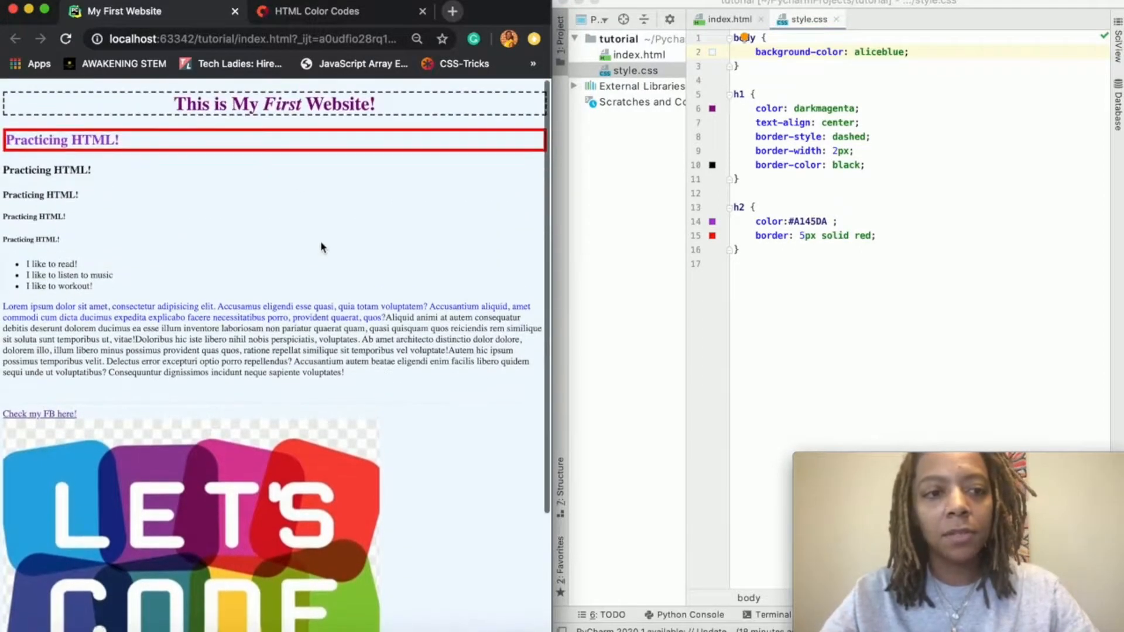
mouse_move(205, 237)
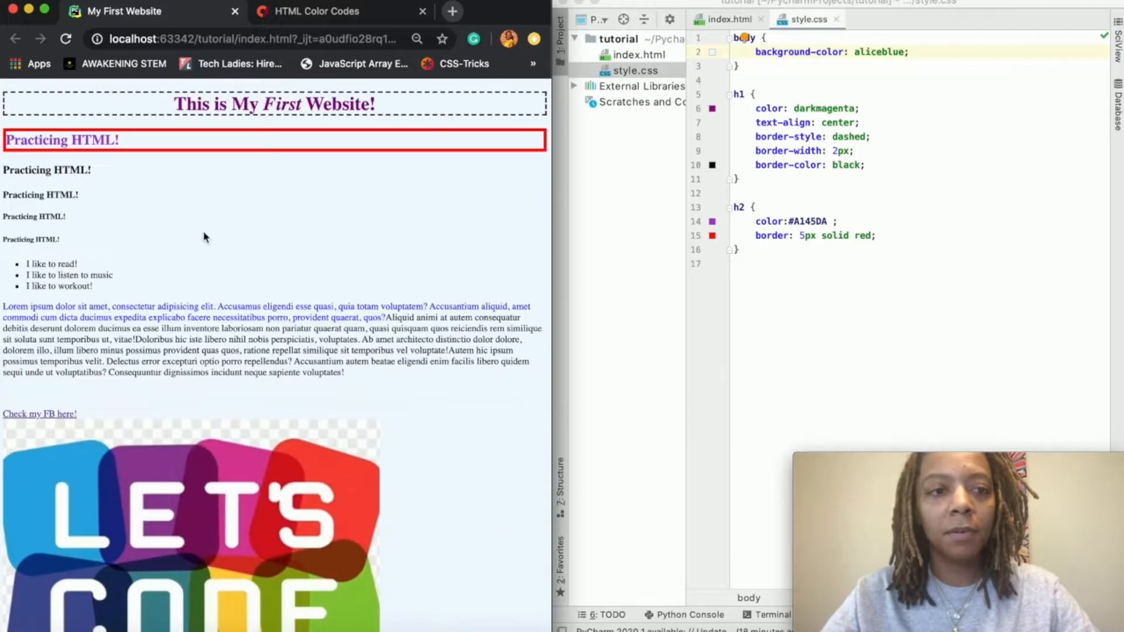